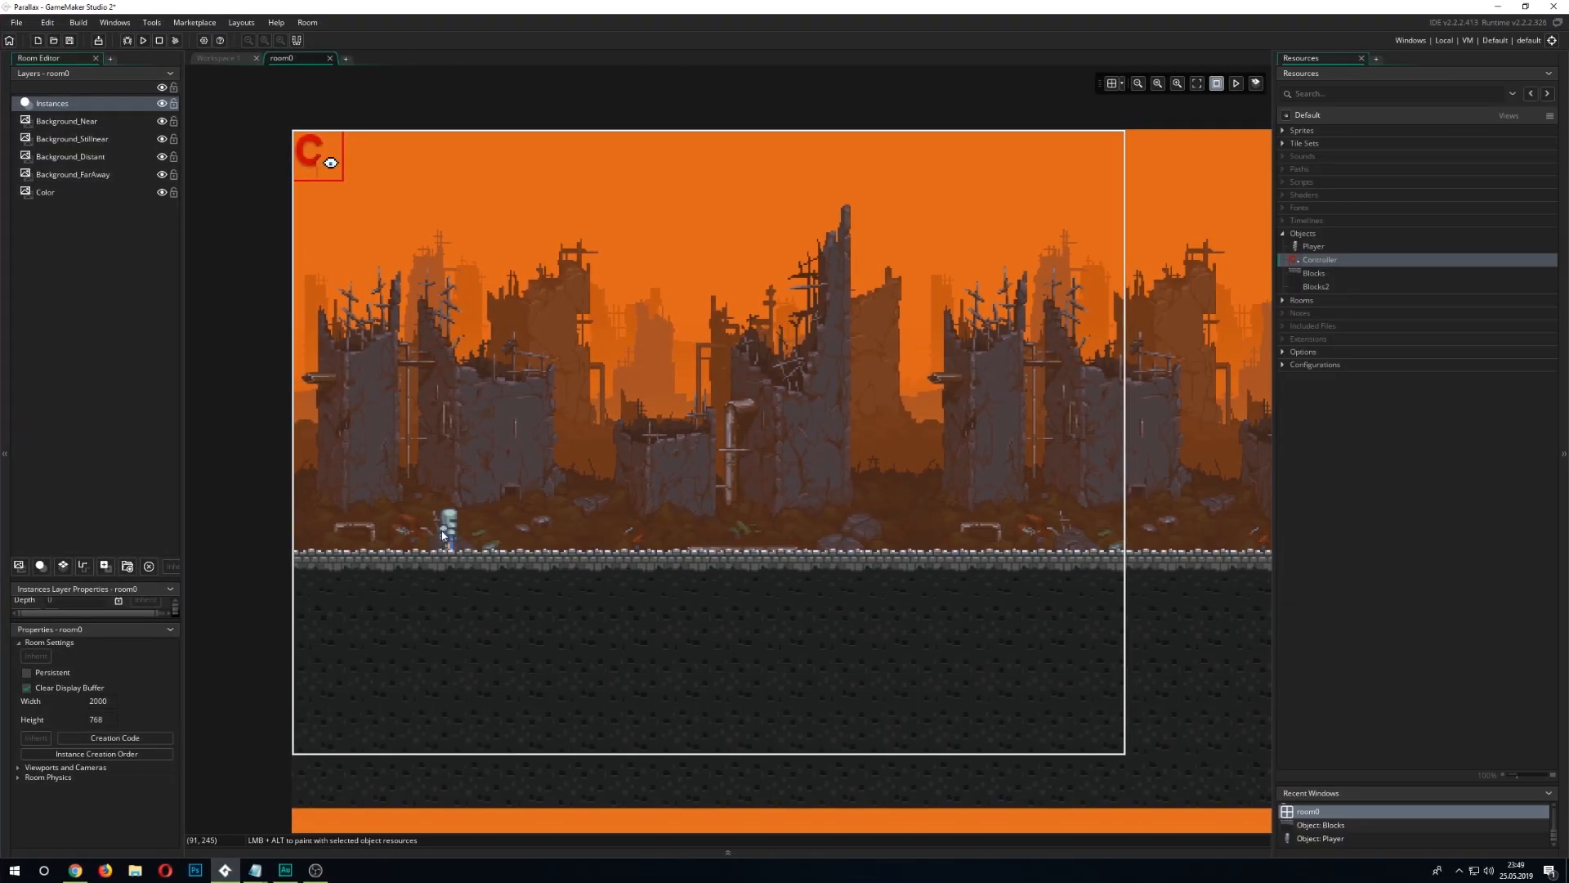
Select Background_Near and hide the Near, Stillnear and Distant background layers in turn.
{"action": "left_click", "coordinate": [67, 120]}
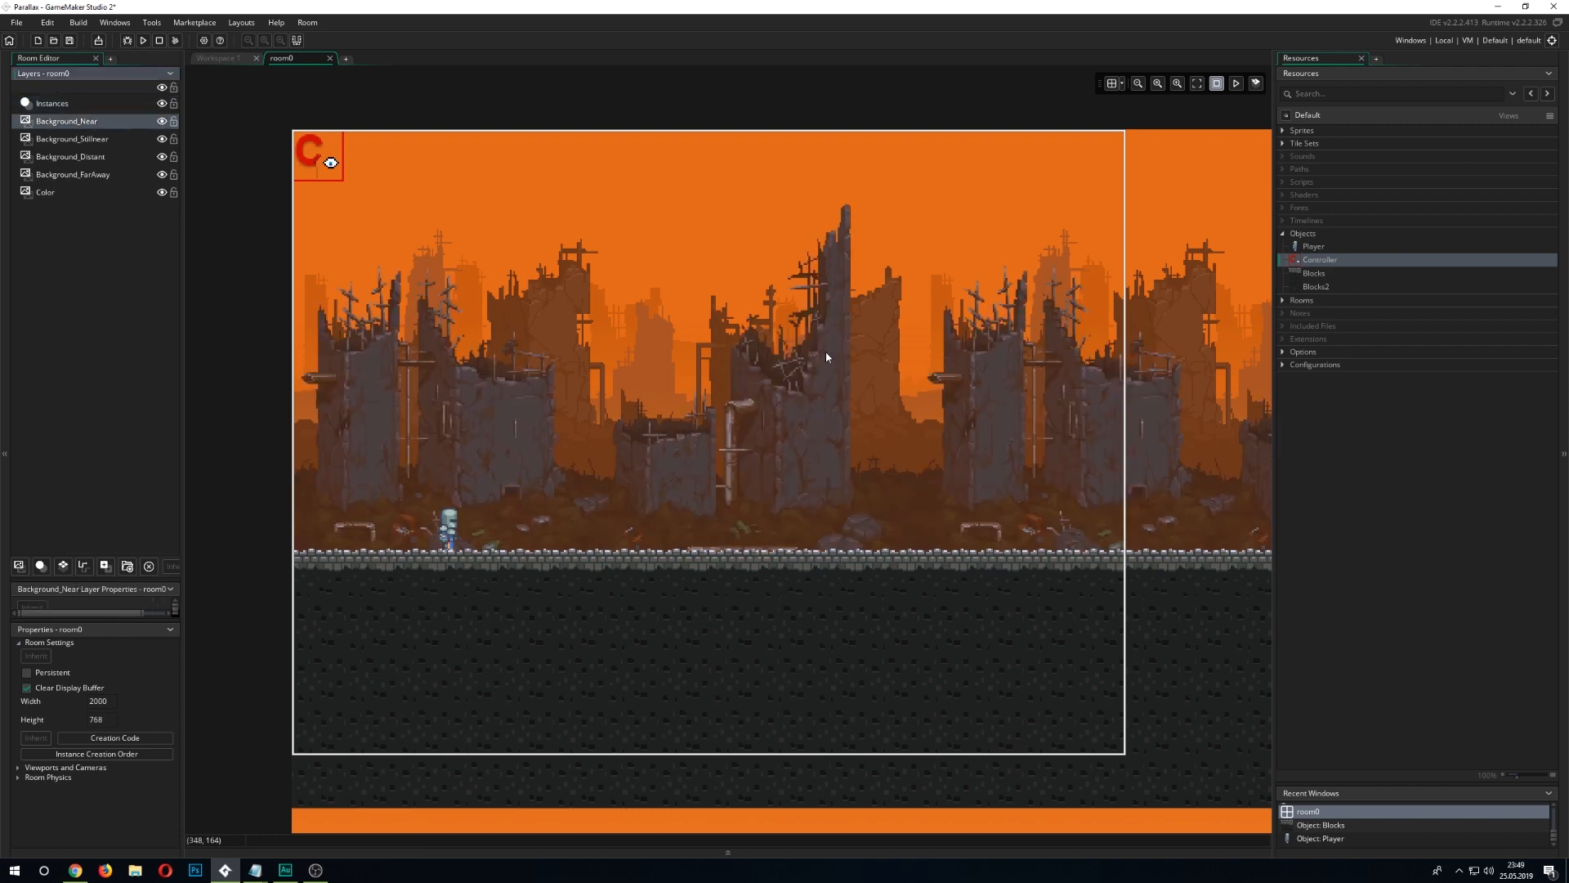
{"action": "left_click", "coordinate": [160, 121]}
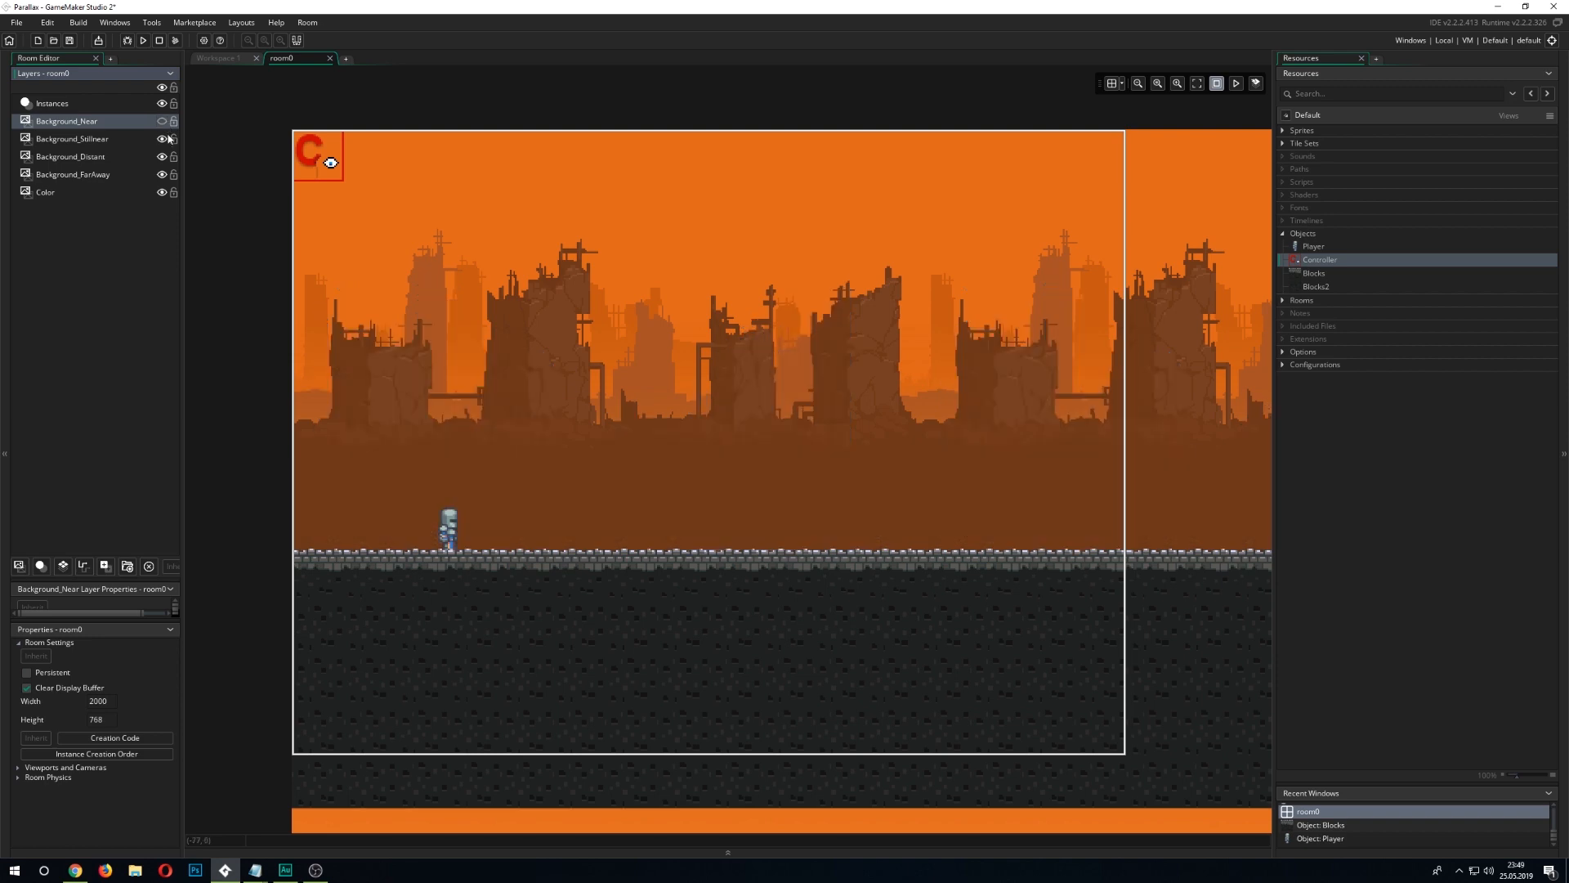
{"action": "left_click", "coordinate": [160, 120]}
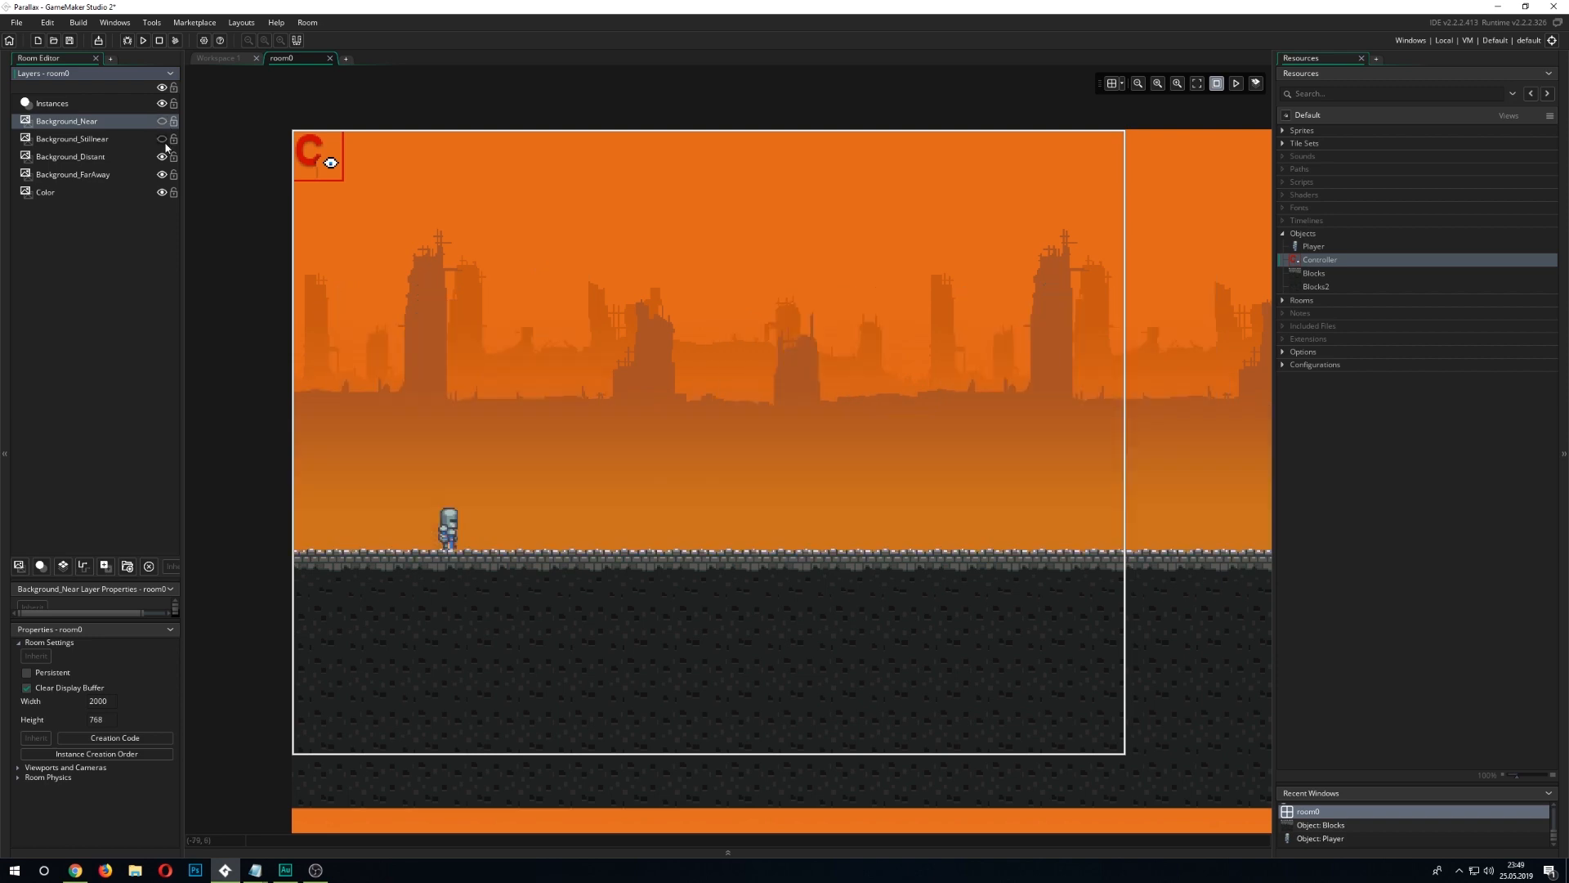
{"action": "left_click", "coordinate": [161, 156]}
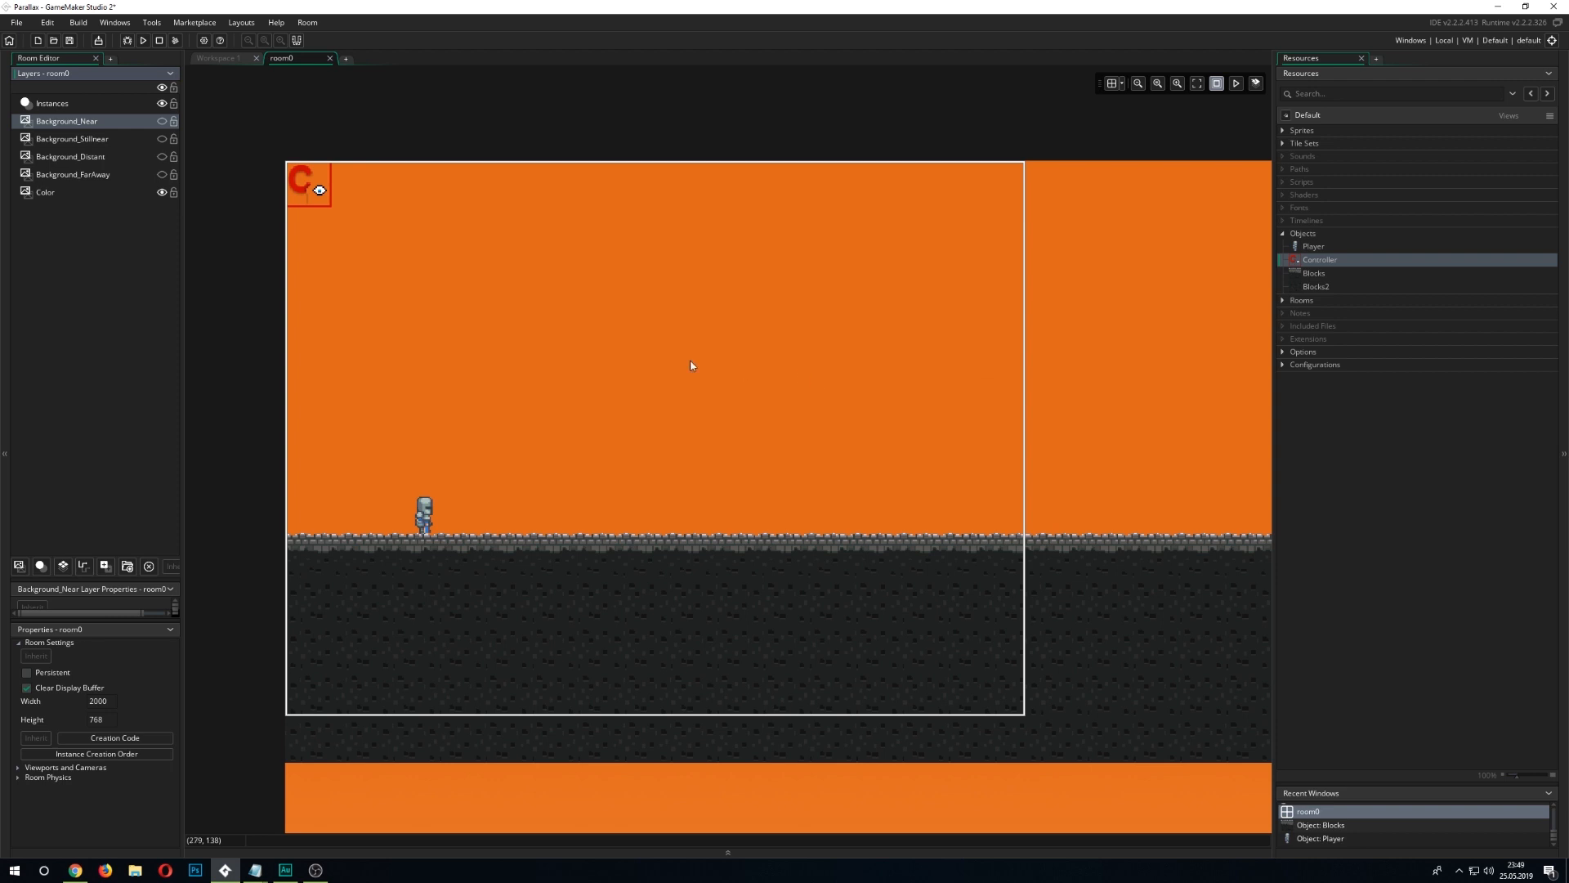
{"action": "left_click", "coordinate": [160, 121]}
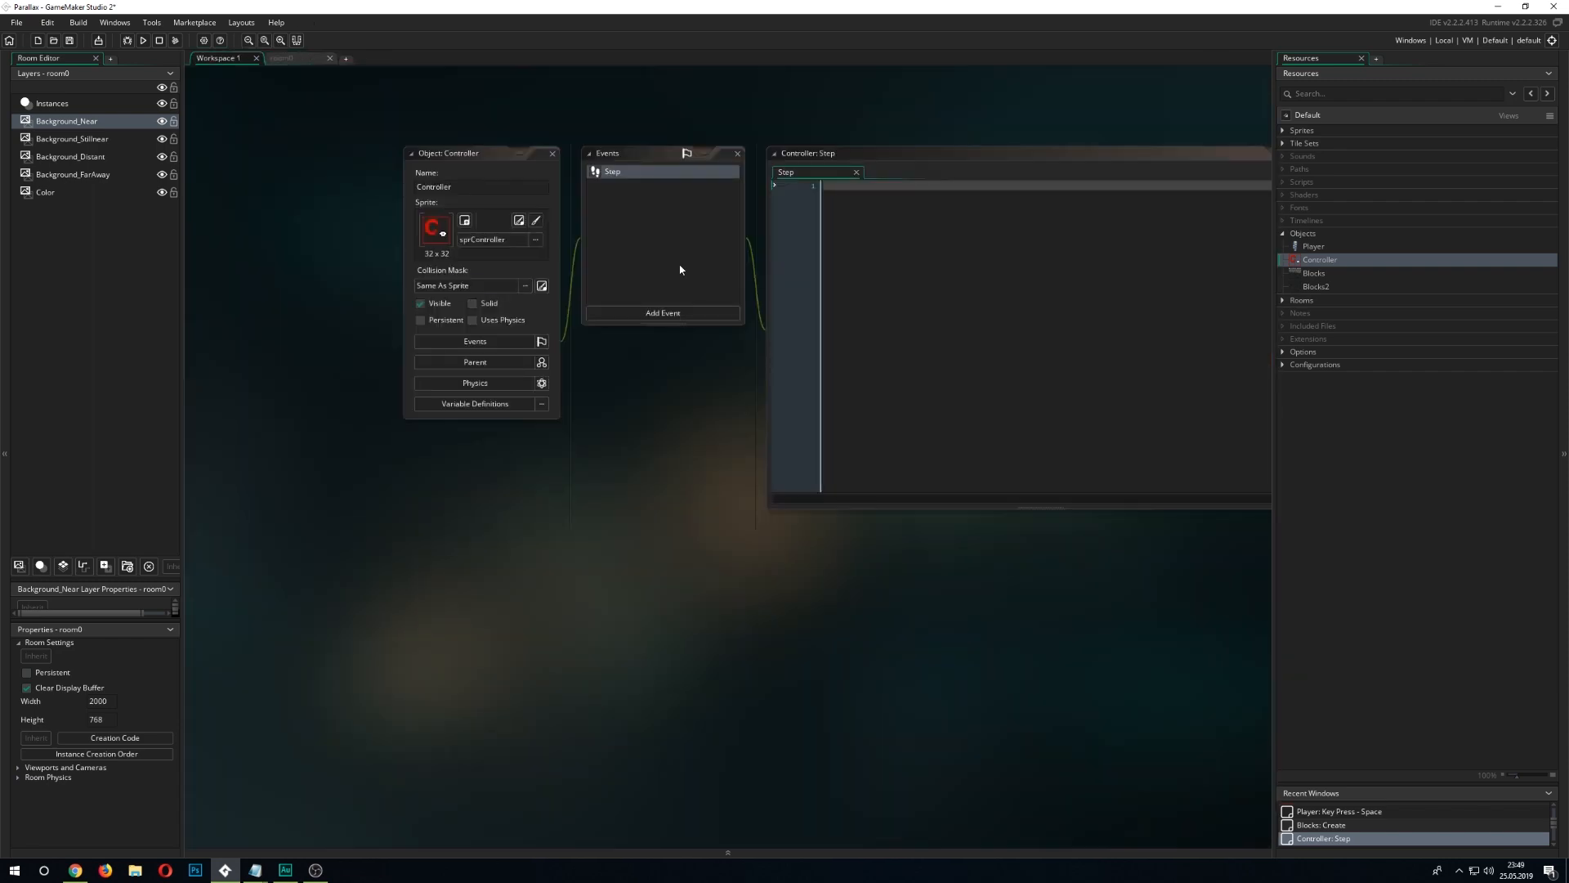
Build and run the game, then place the cursor in the Controller's empty Step code.
{"action": "scroll", "scroll_direction": "down", "scroll_amount": 3}
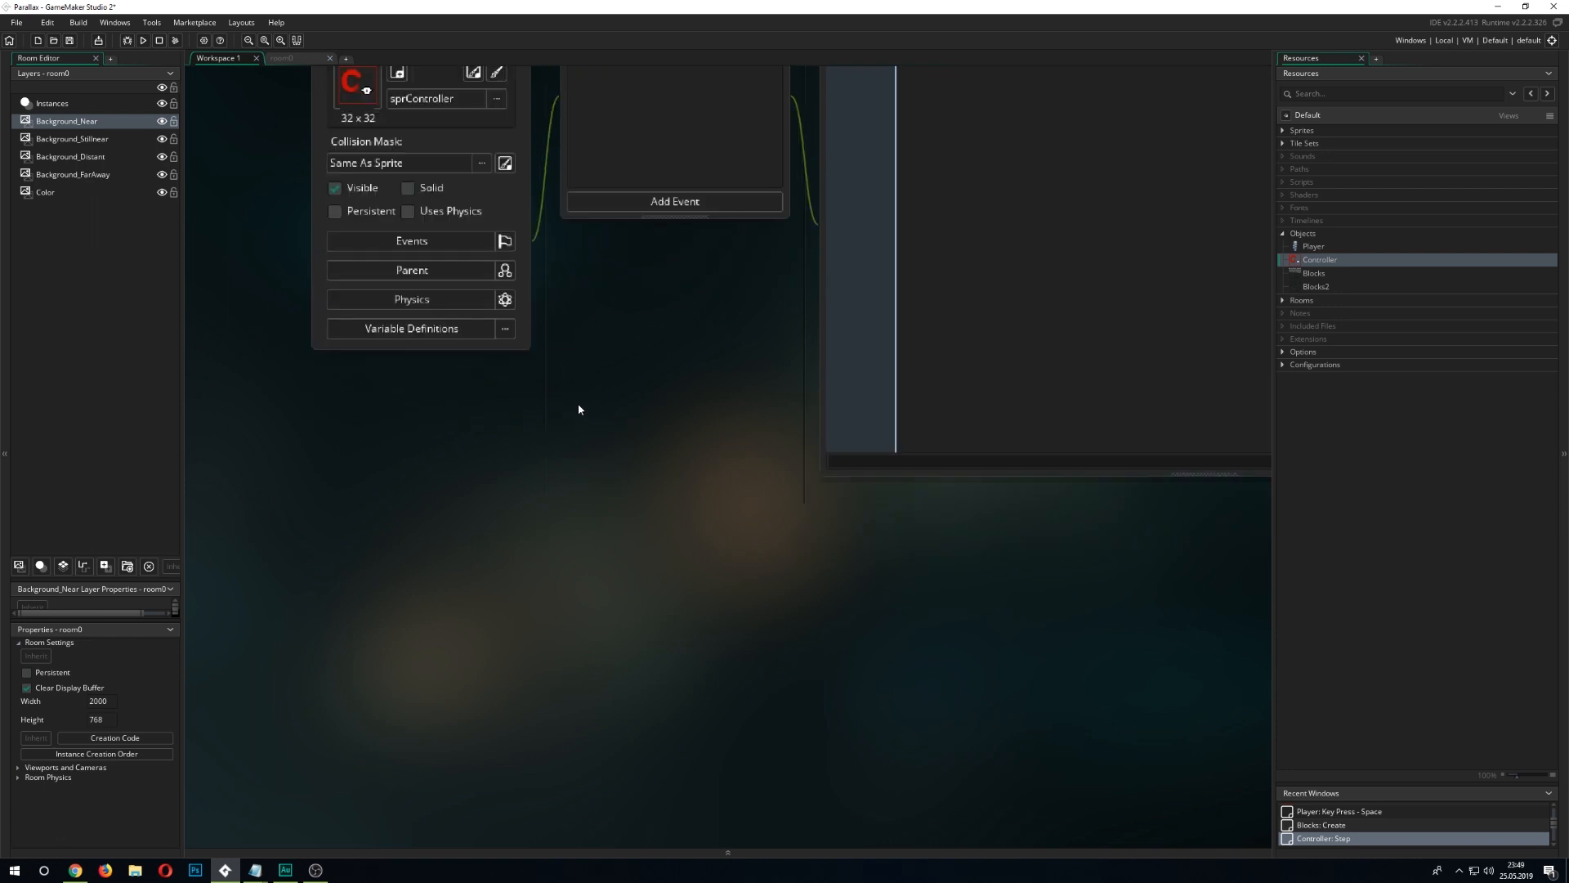
{"action": "left_click", "coordinate": [142, 40]}
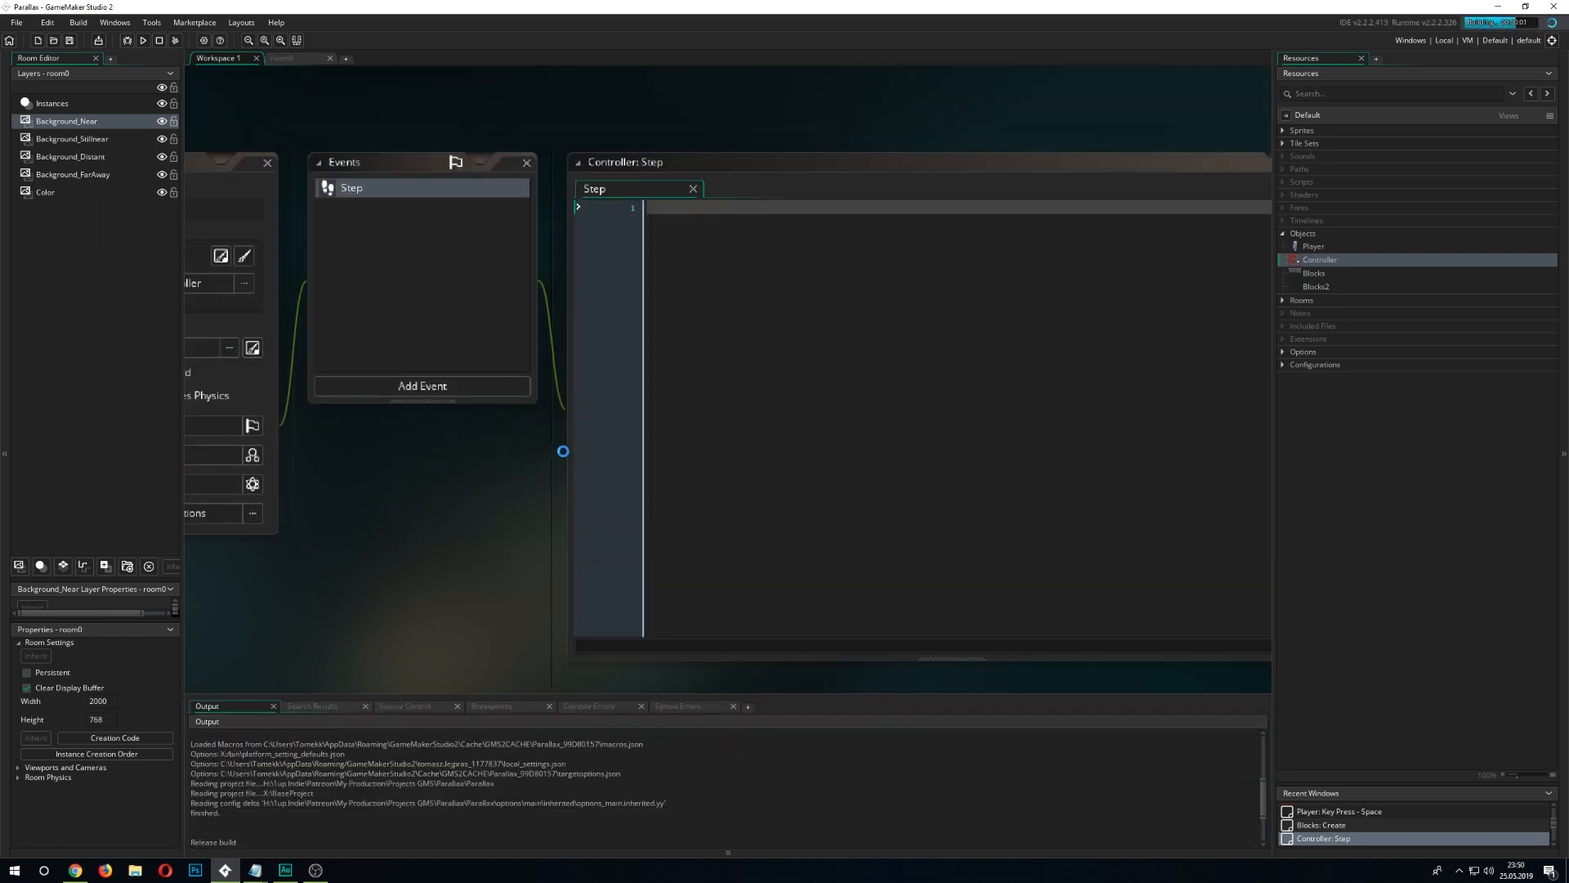
{"action": "left_click", "coordinate": [143, 40]}
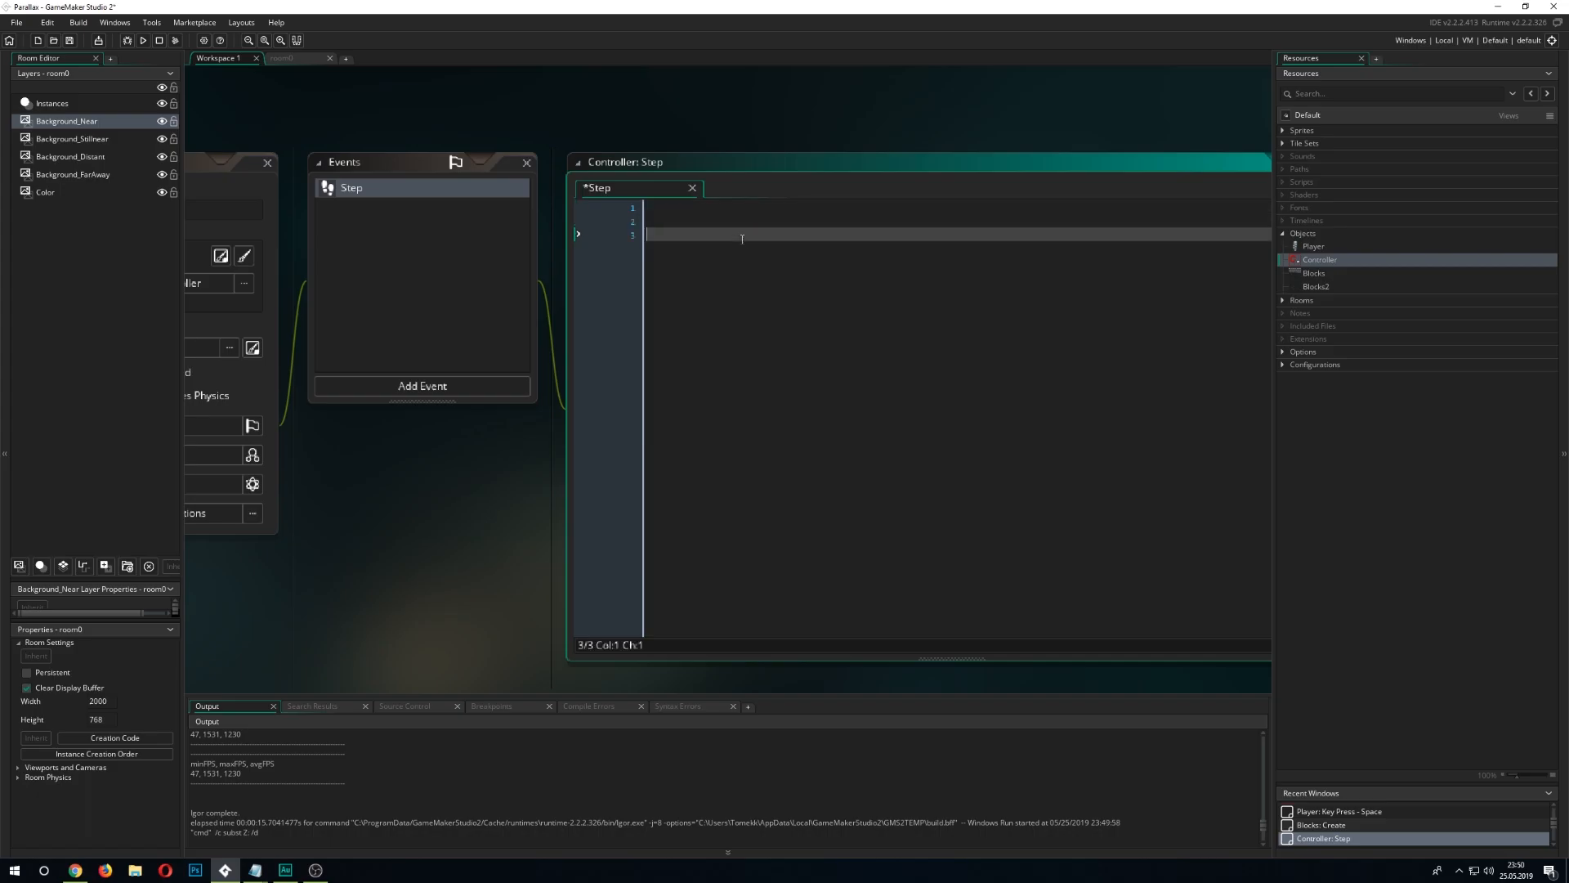
Start line 3 as 'var near = layer_get_id(' using autocomplete.
{"action": "type", "text": "var"}
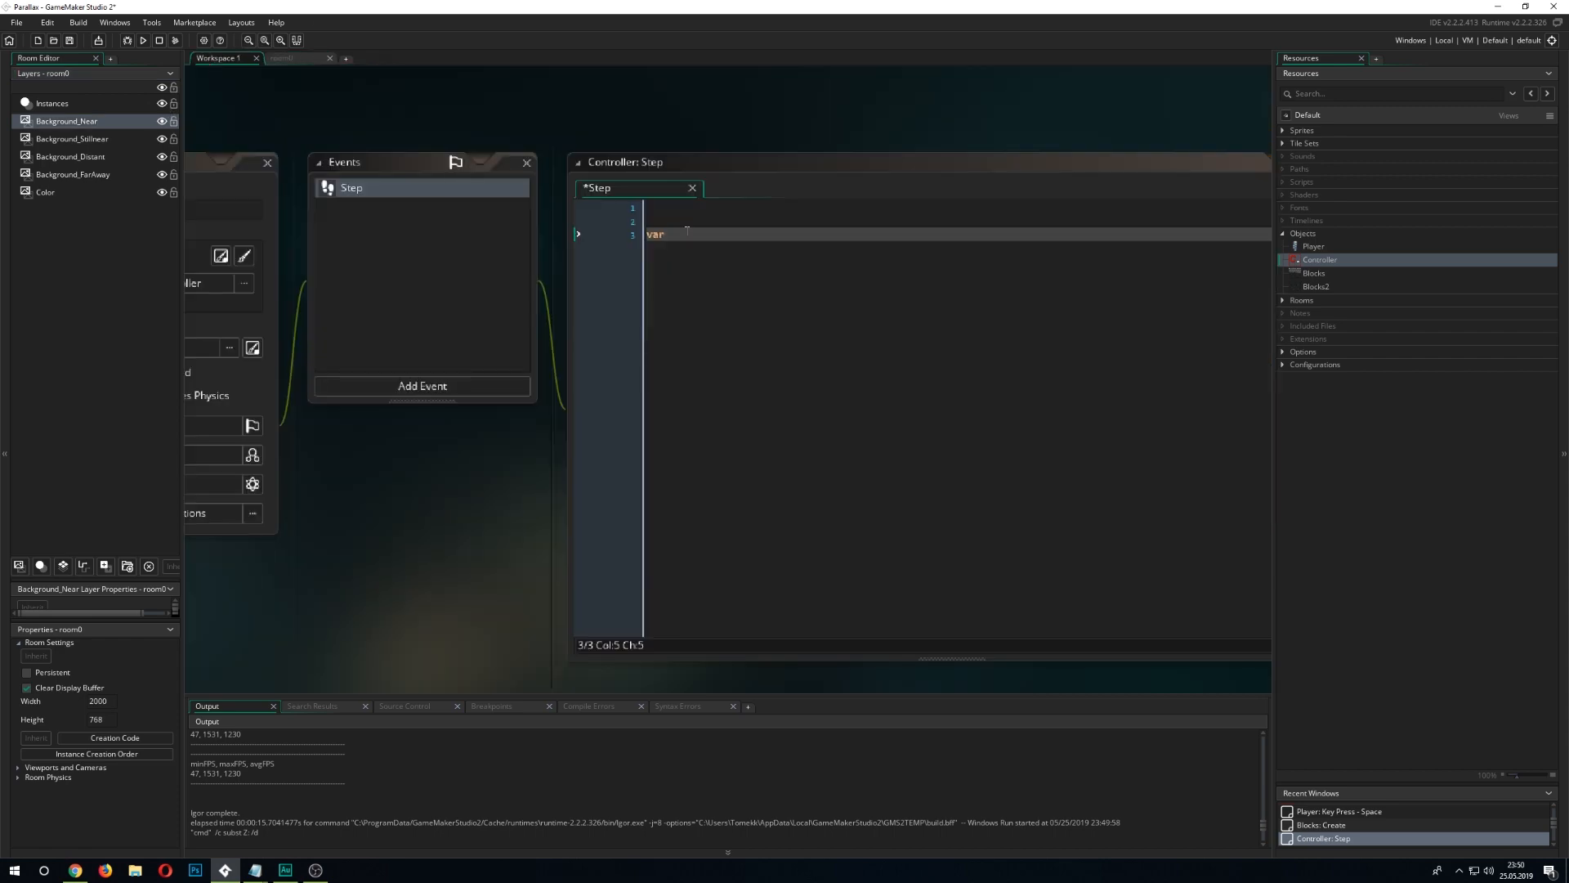
{"action": "type", "text": "Background_Near="}
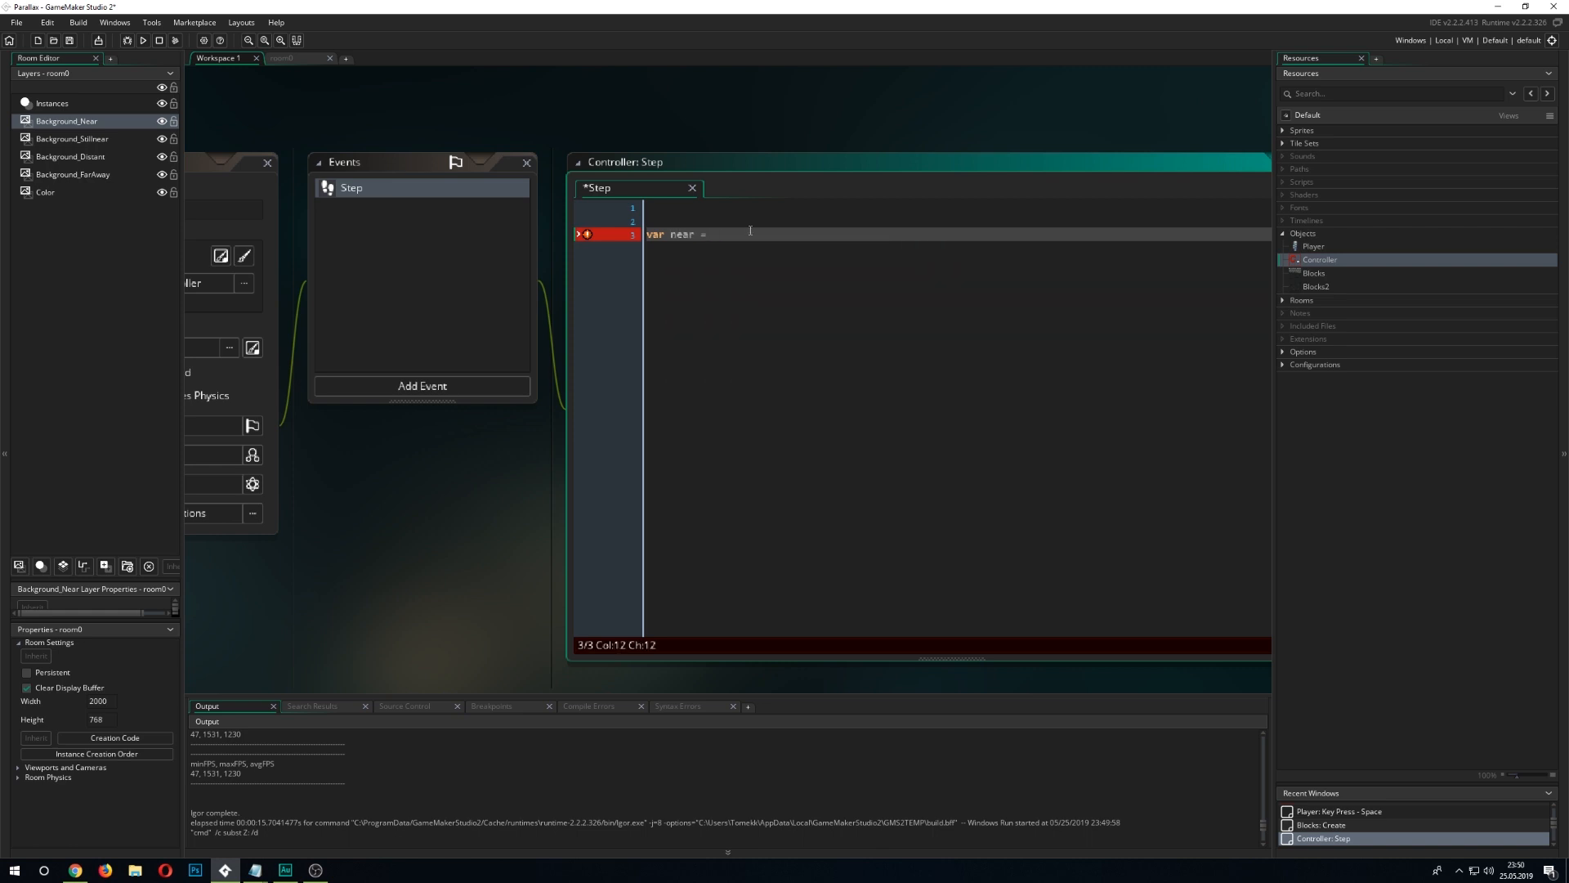
{"action": "type", "text": "layse"}
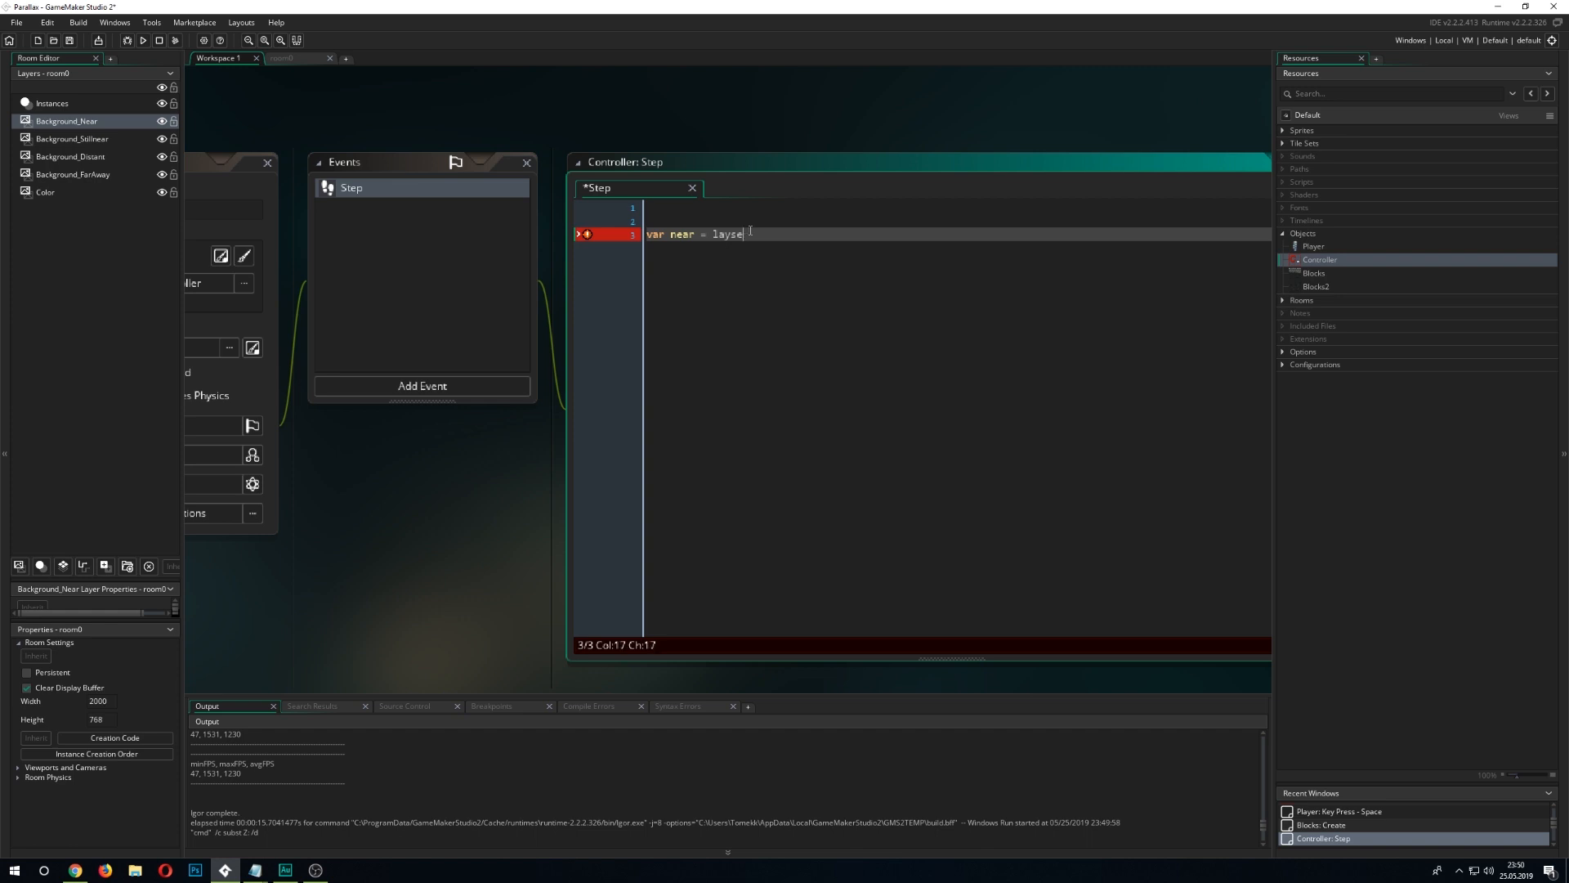
{"action": "type", "text": "r_"}
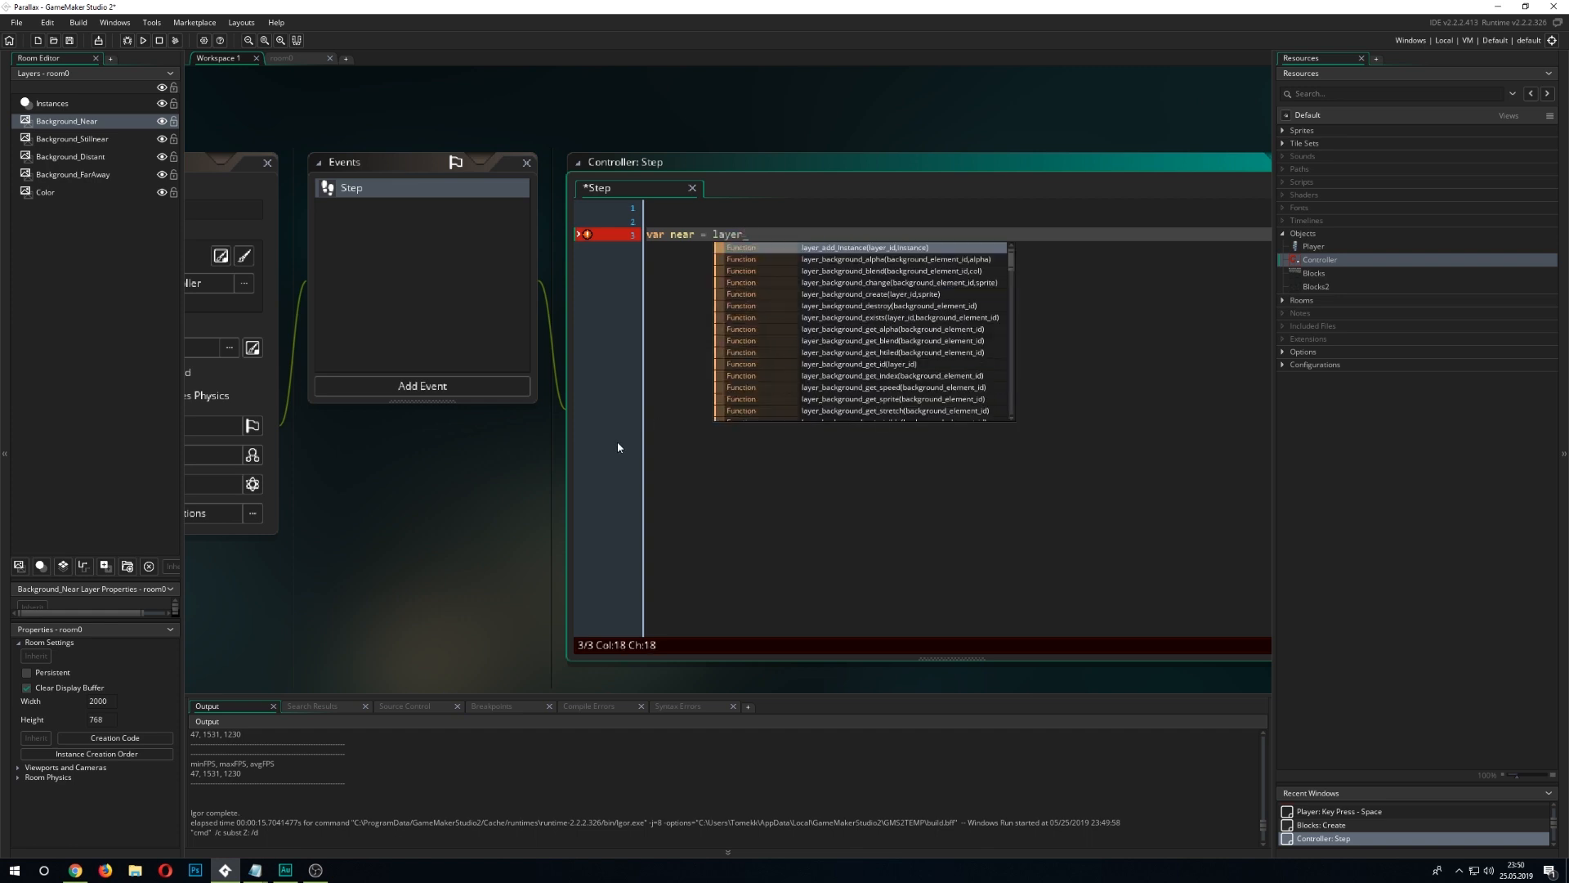
{"action": "type", "text": "get_id("}
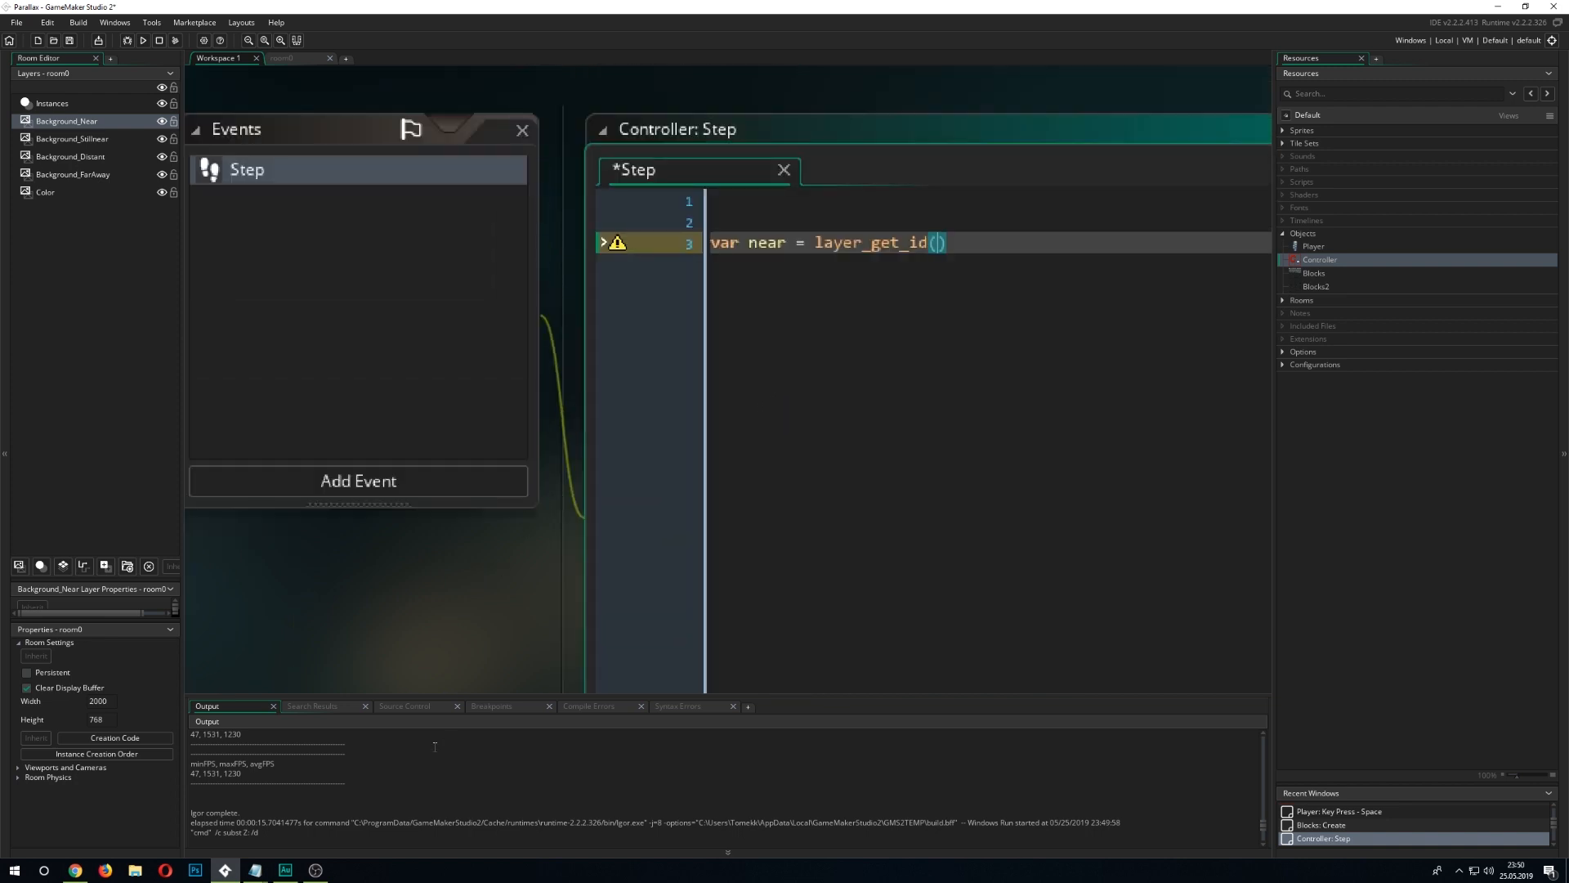
Pass "Background_Near" to layer_get_id and duplicate the line into five copies.
{"action": "left_click", "coordinate": [289, 57]}
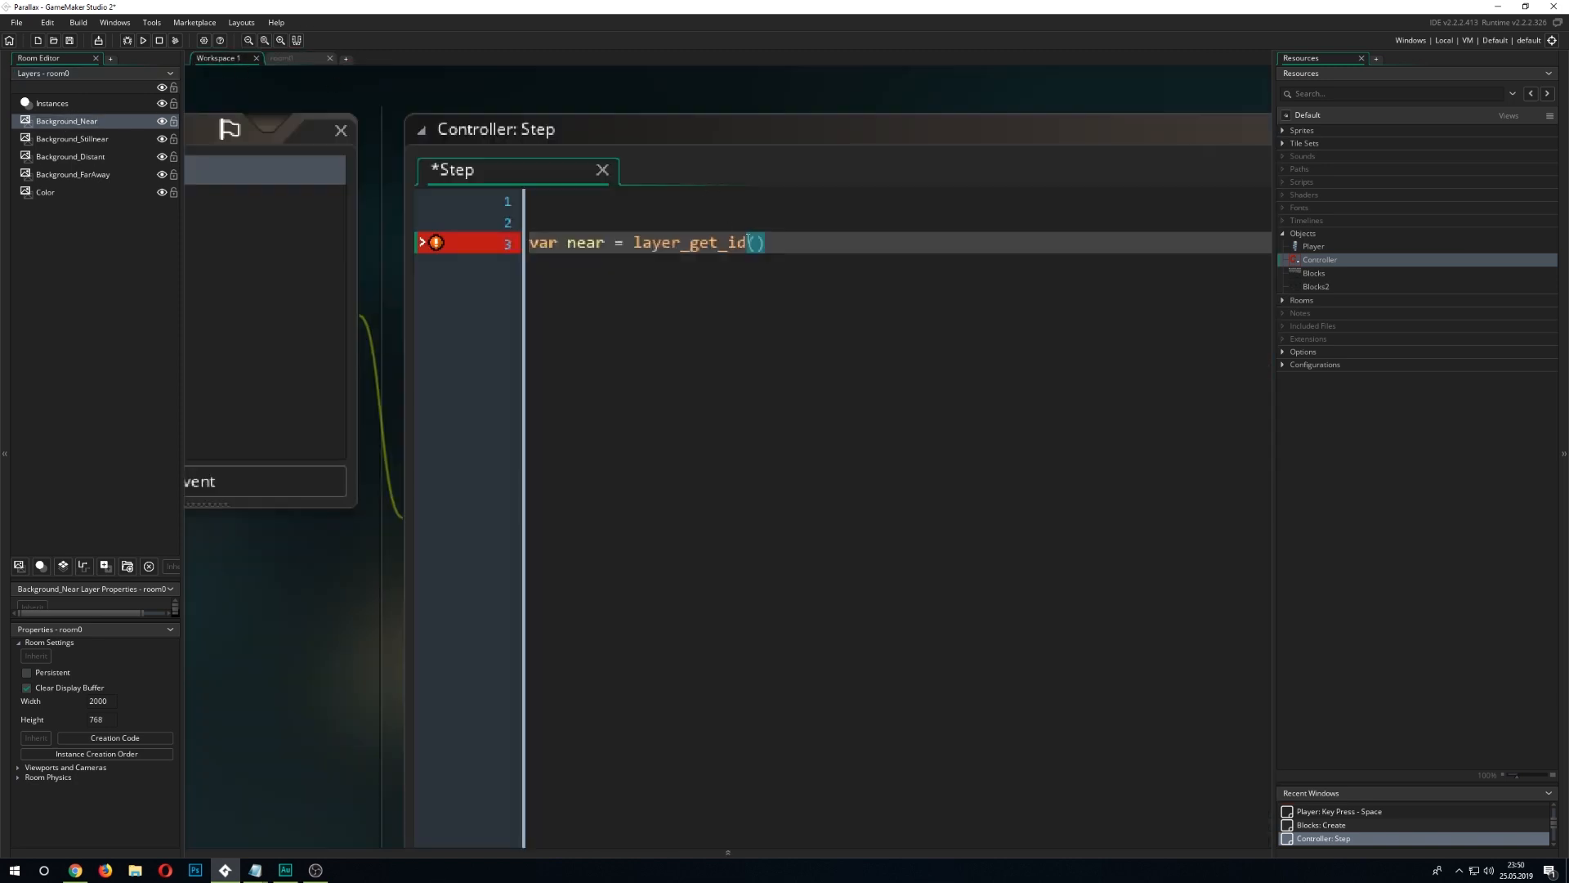
{"action": "type", "text": "Background_Near\""}
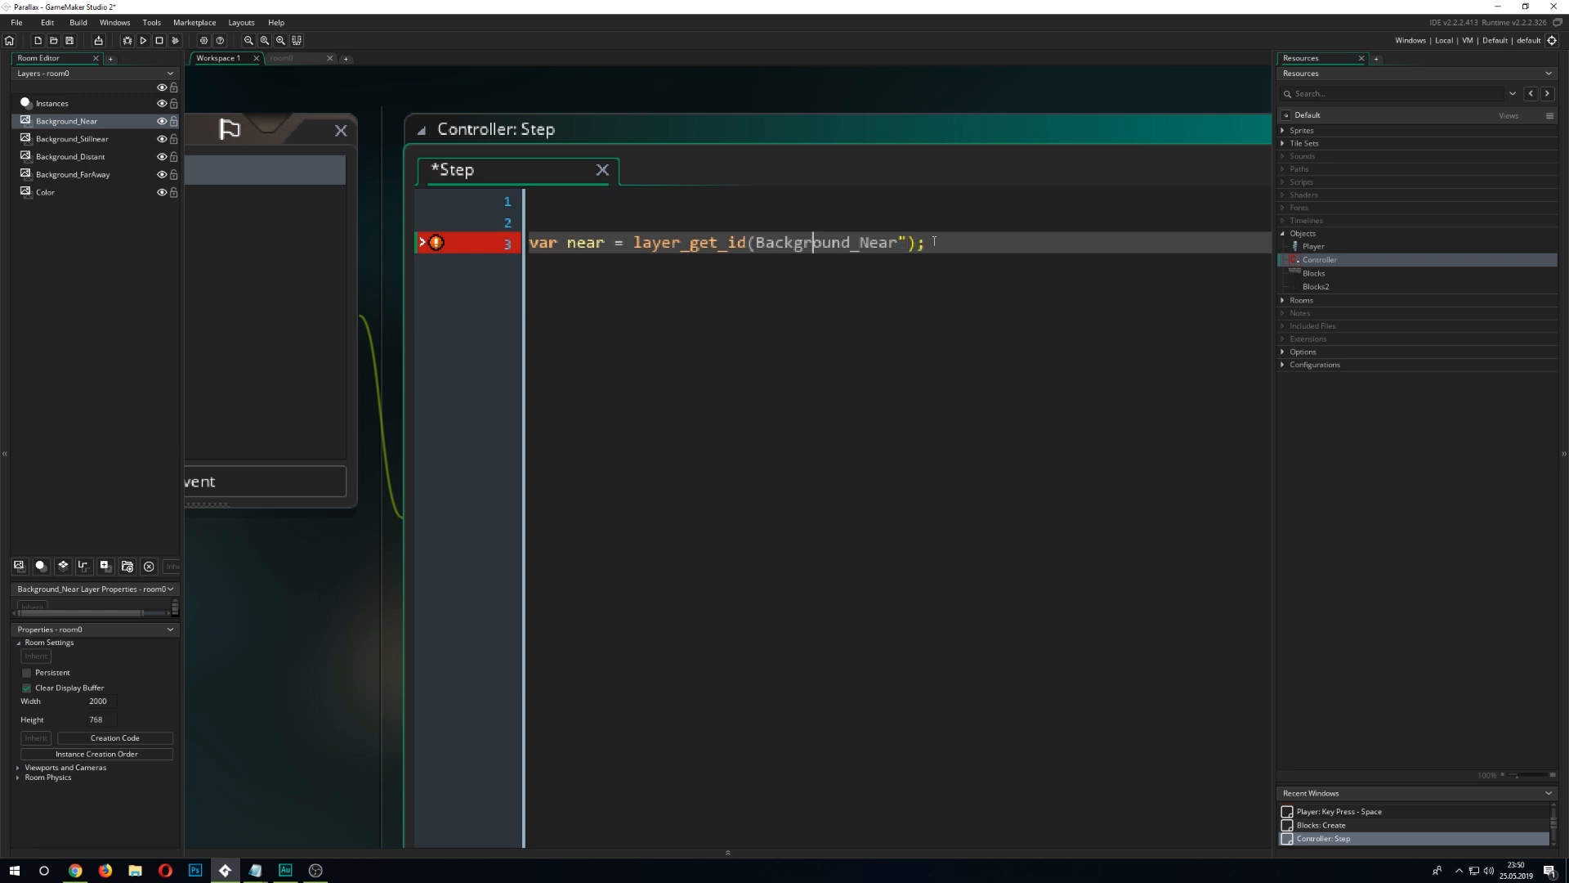
{"action": "key", "text": "ctrl+s"}
{"action": "type", "text": "\""}
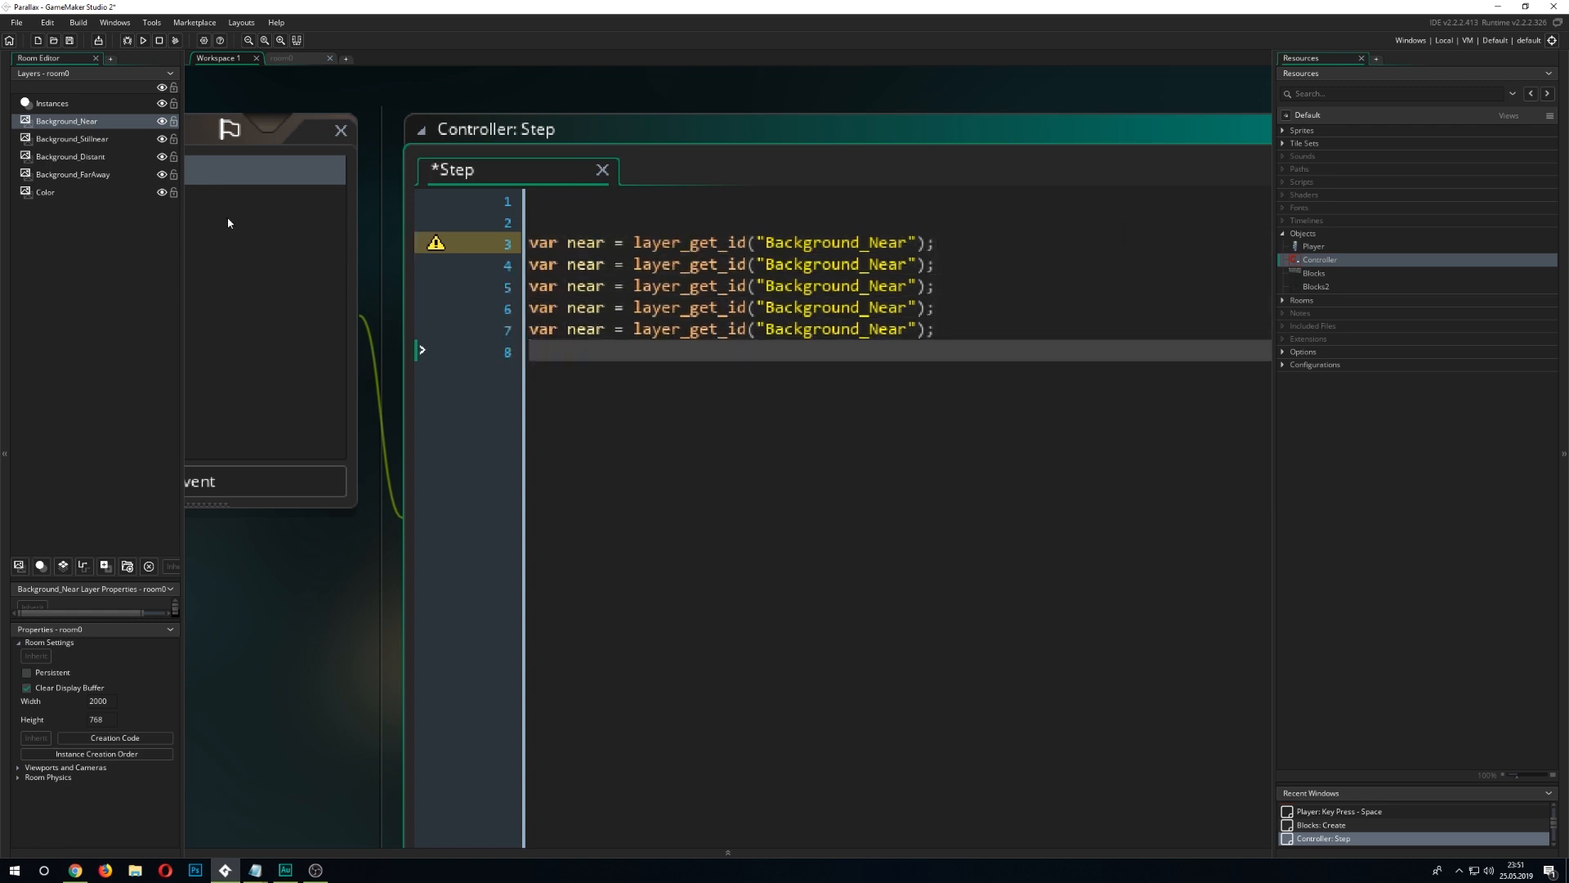
Rename copies to stillNear, distant and farAway using Background_Stillnear, Background_Distant, Background_FarAway.
{"action": "left_click", "coordinate": [71, 138]}
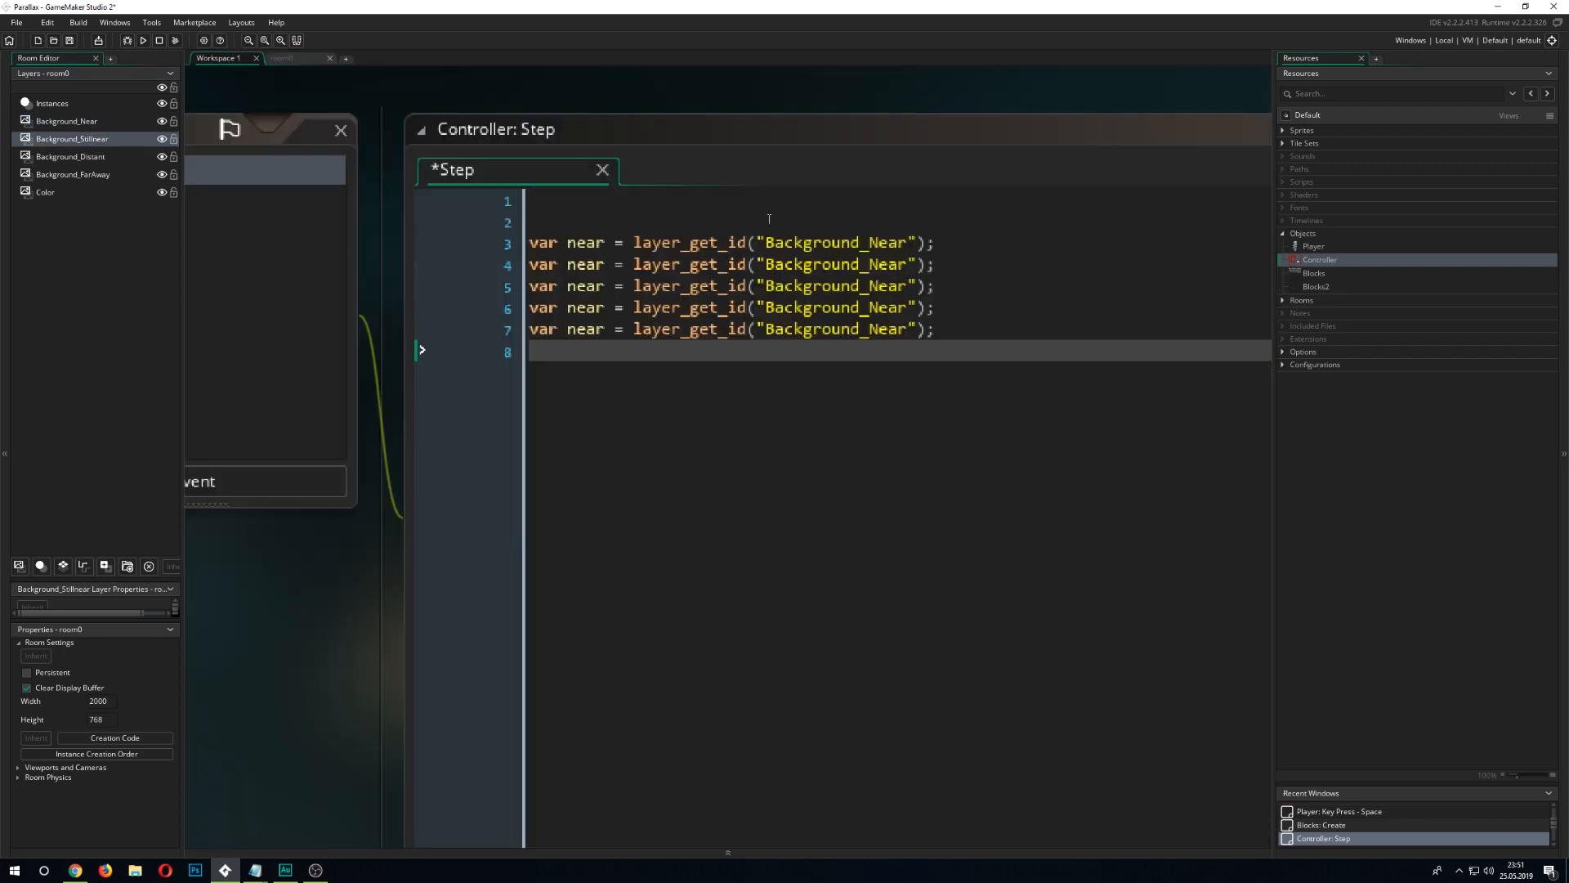
{"action": "left_click", "coordinate": [283, 57]}
{"action": "type", "text": "Stilln"}
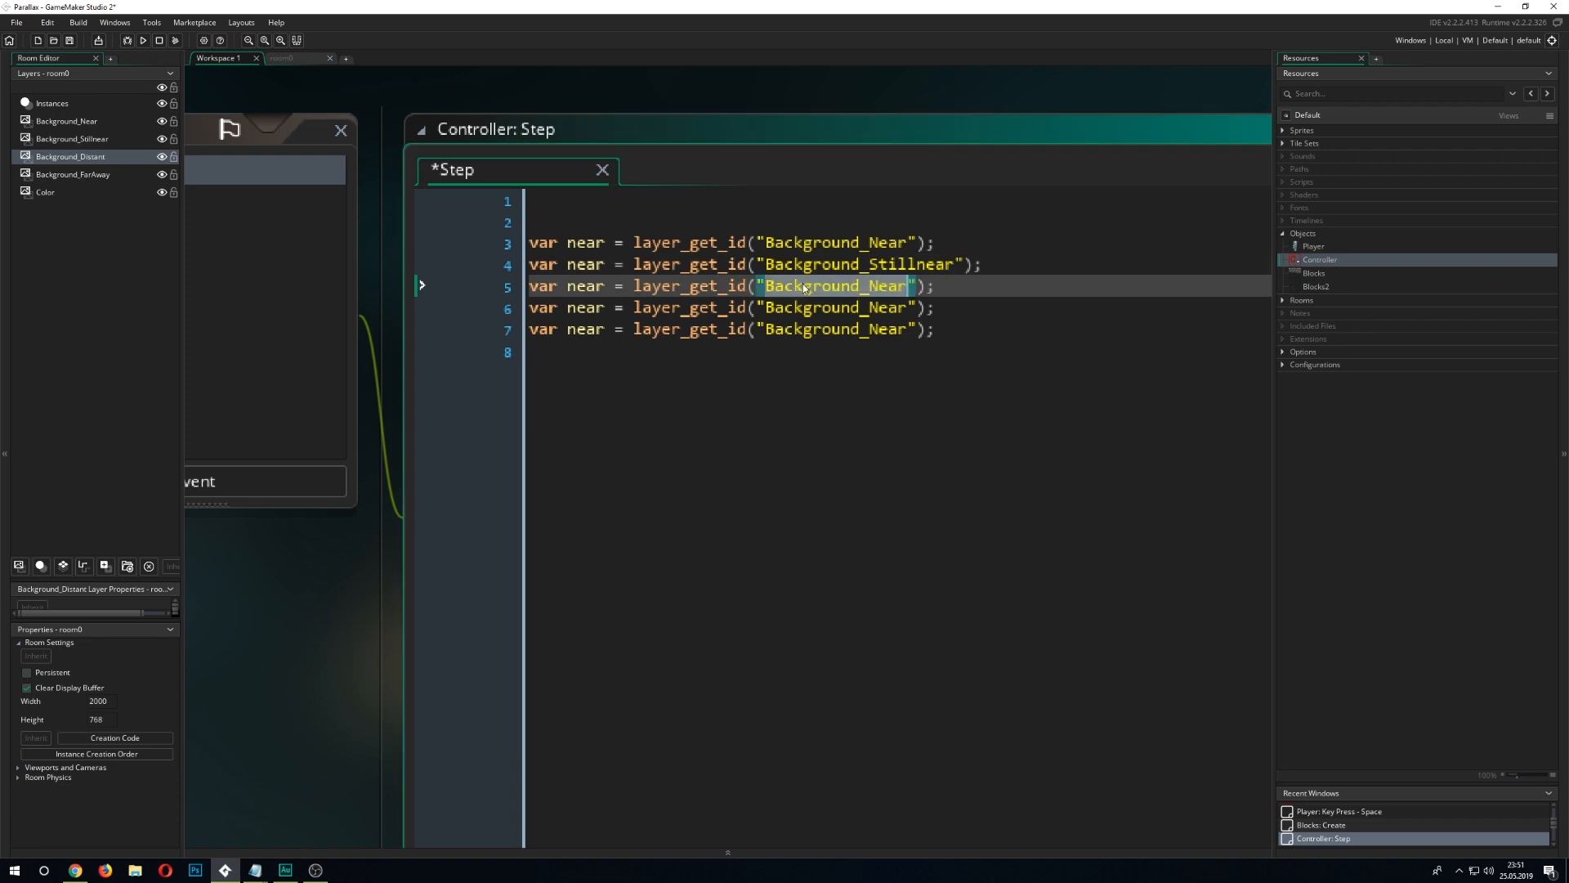
{"action": "left_click", "coordinate": [294, 58]}
{"action": "type", "text": "s"}
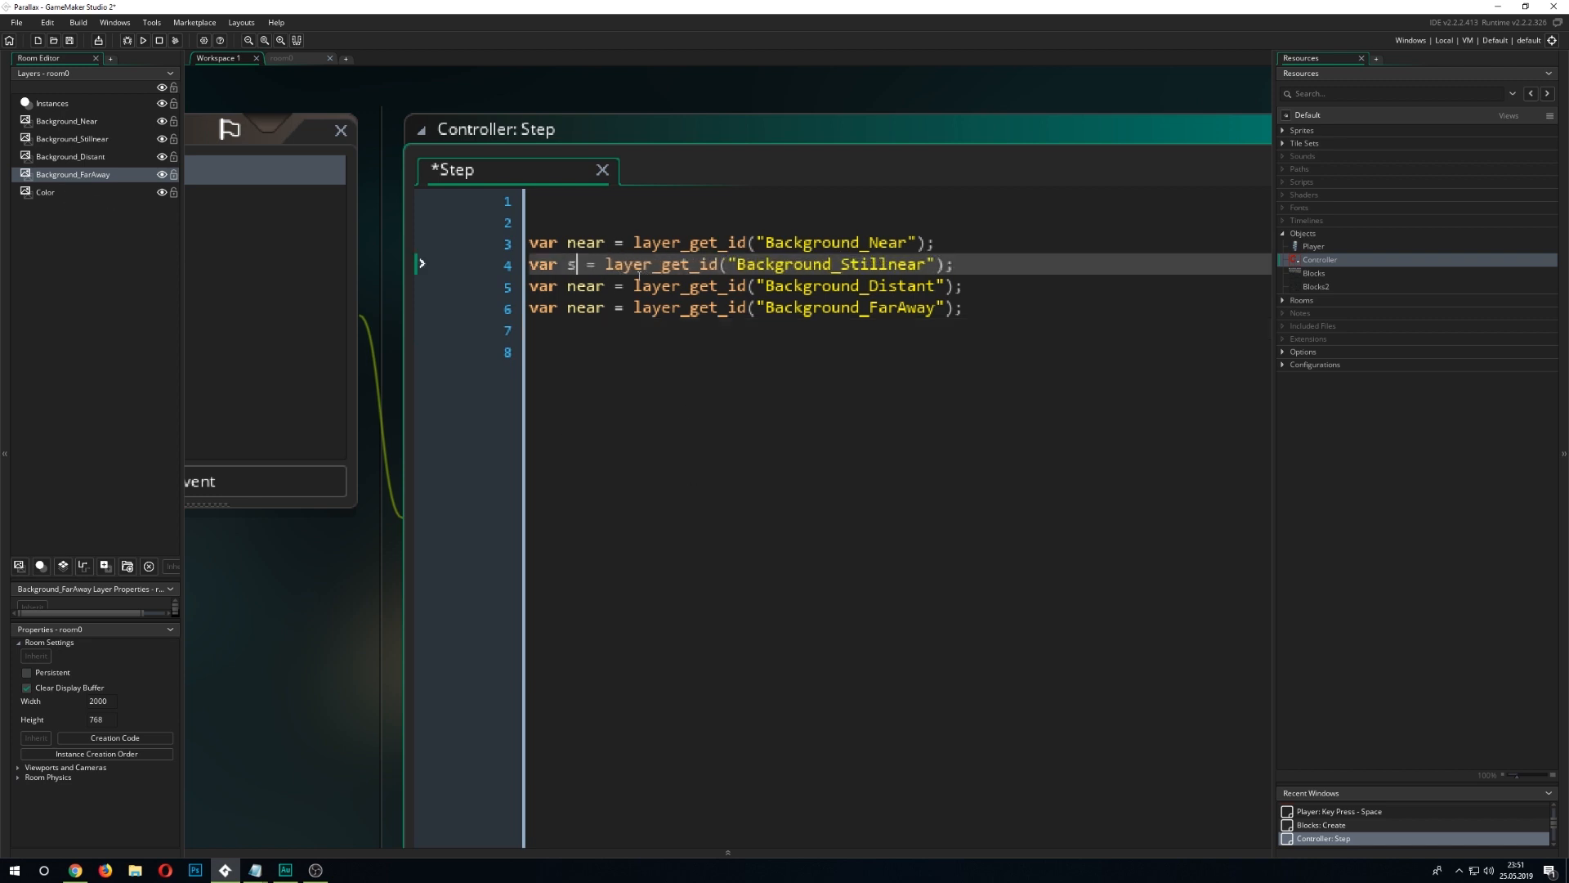
{"action": "type", "text": "tillNear"}
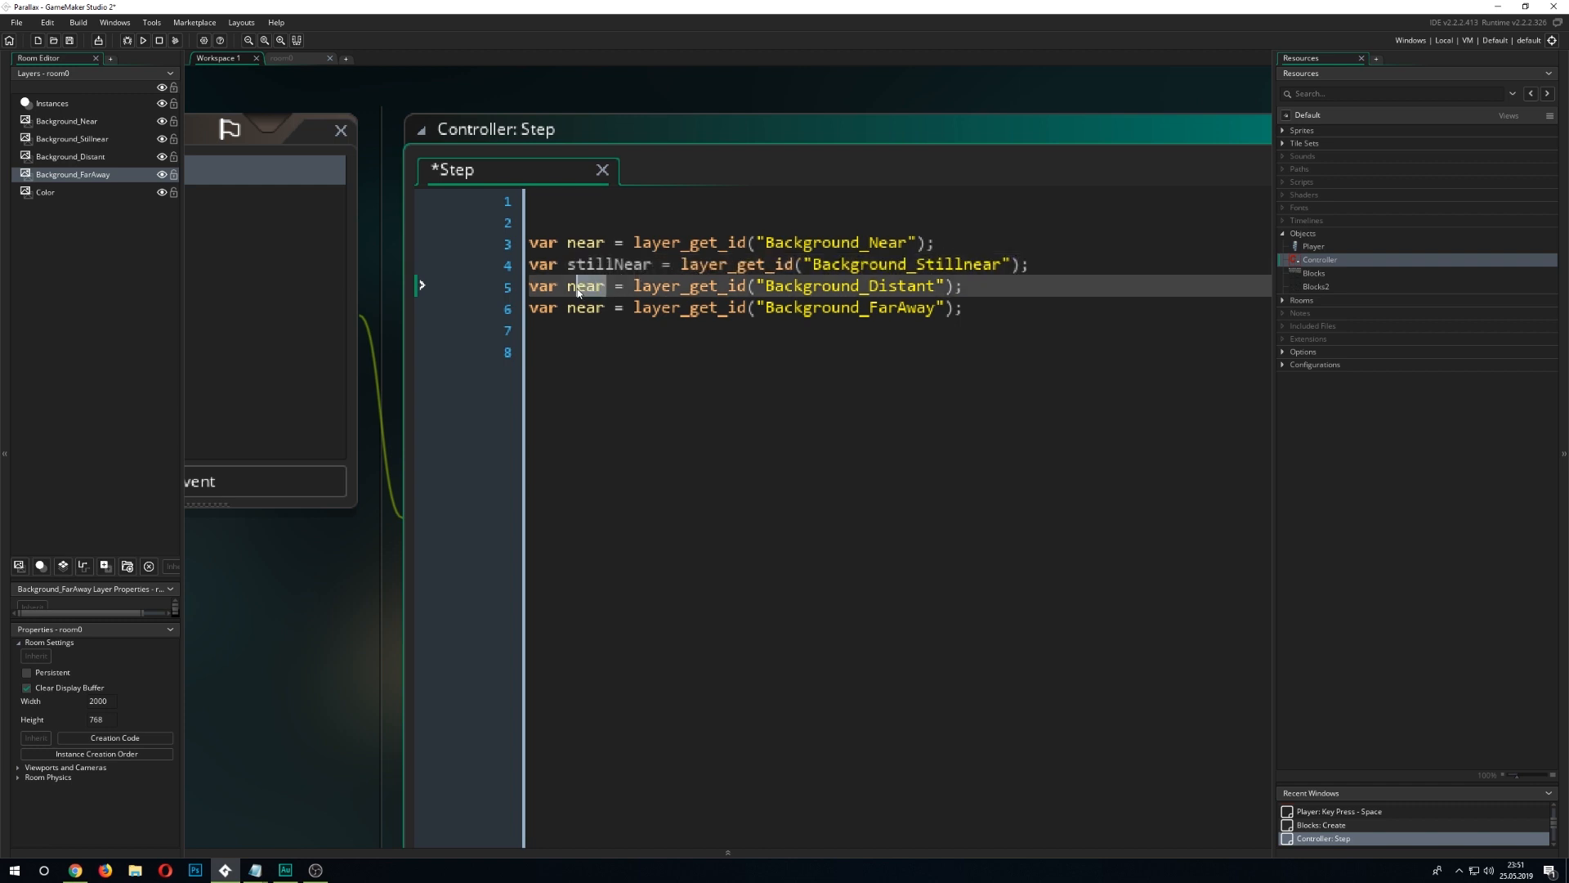
{"action": "type", "text": "distant"}
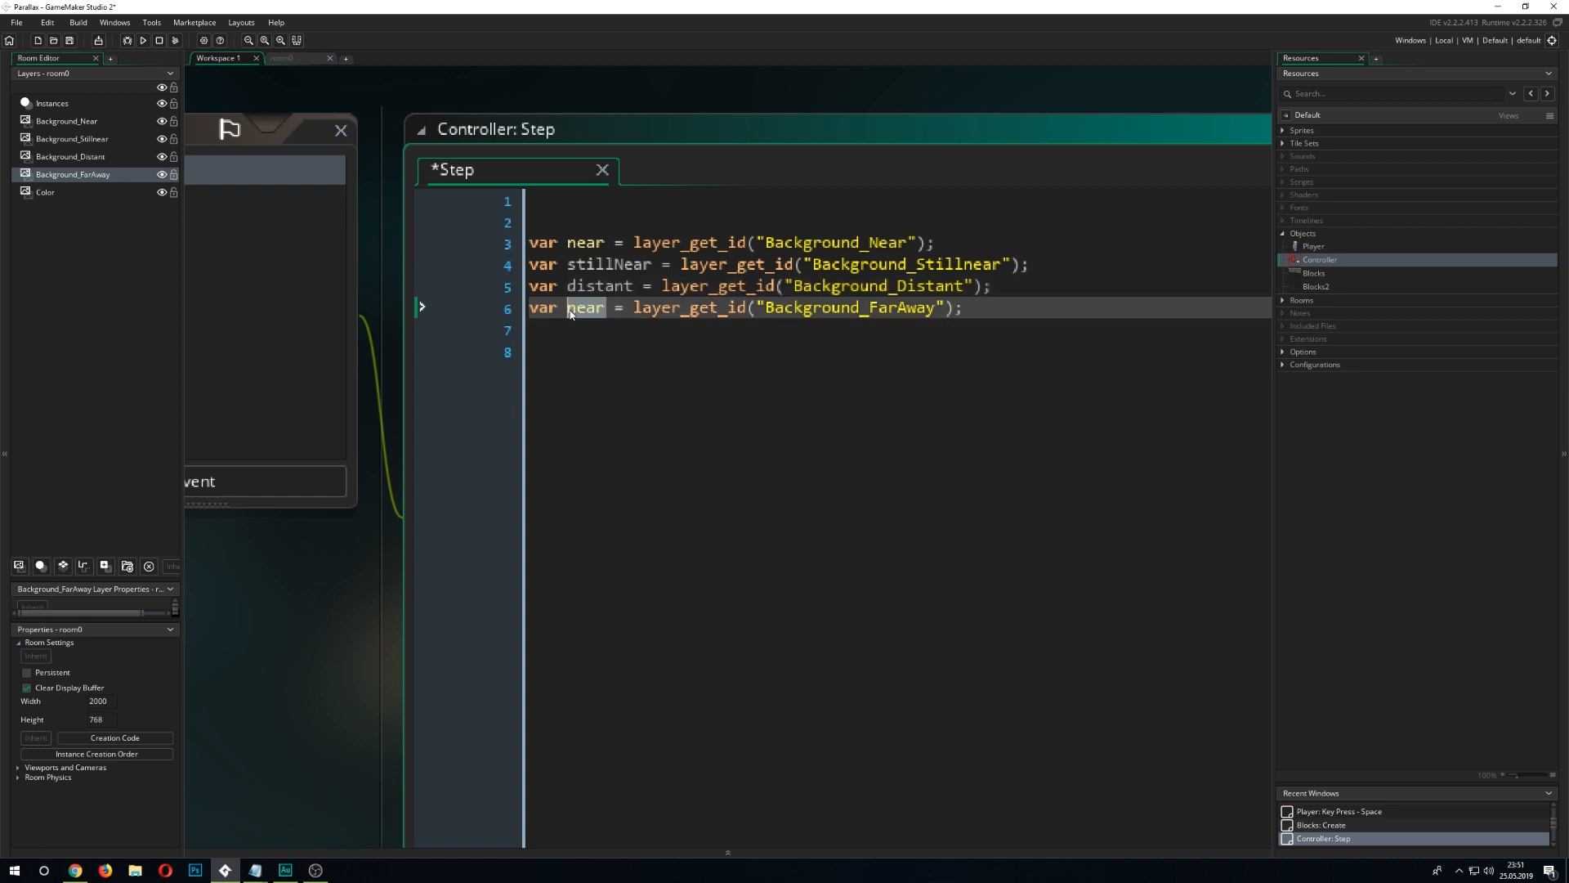
{"action": "type", "text": "farAway"}
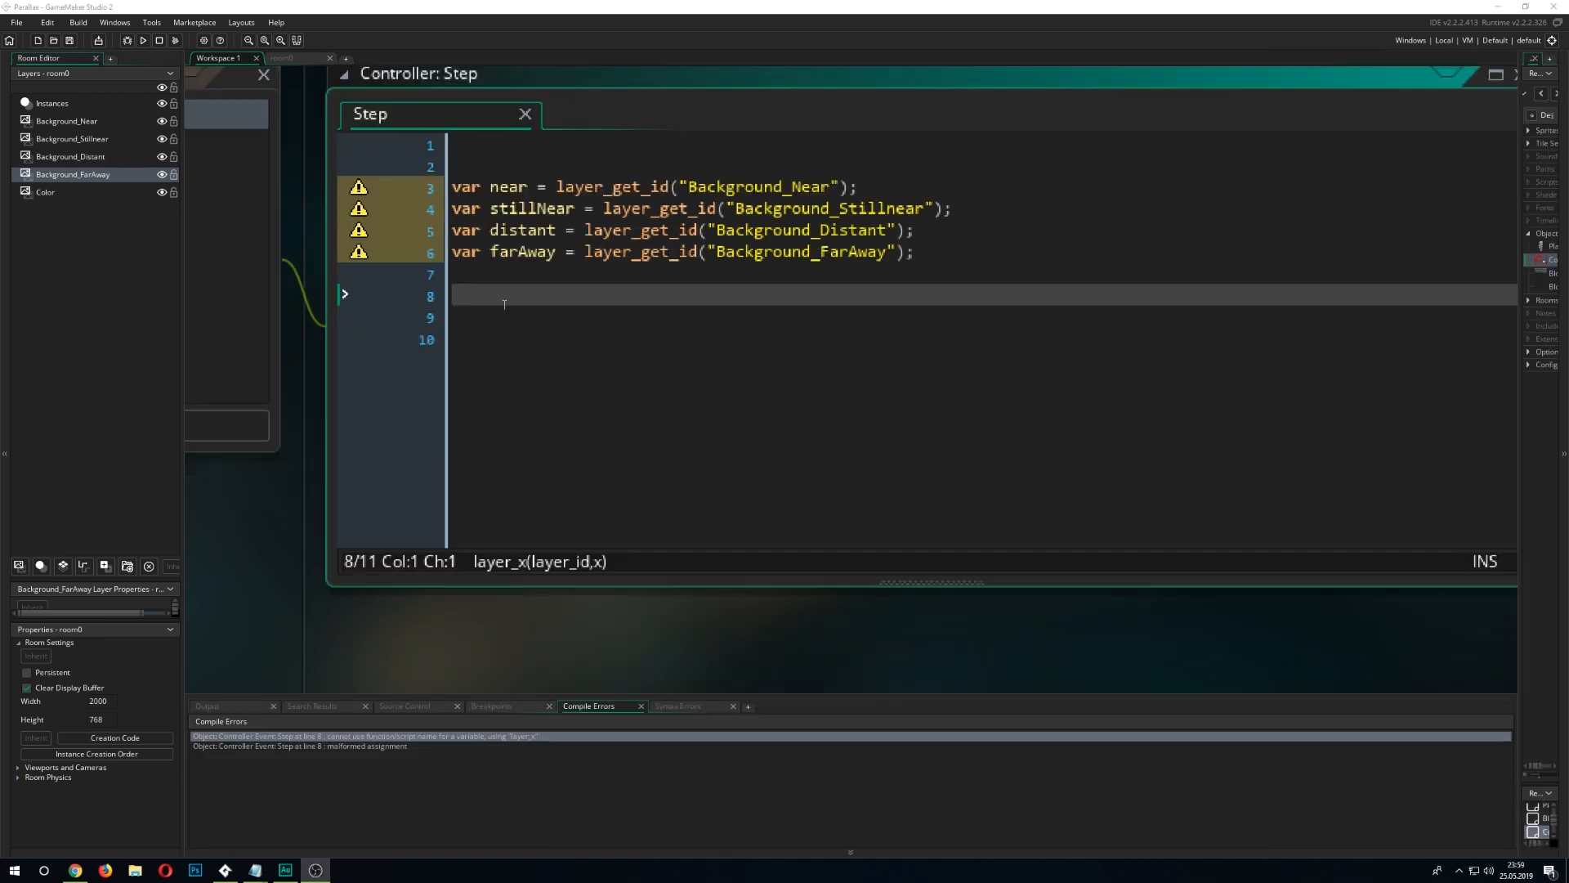
Begin line 8 with layer_x(near, as the first argument.
{"action": "type", "text": "layer_x();"}
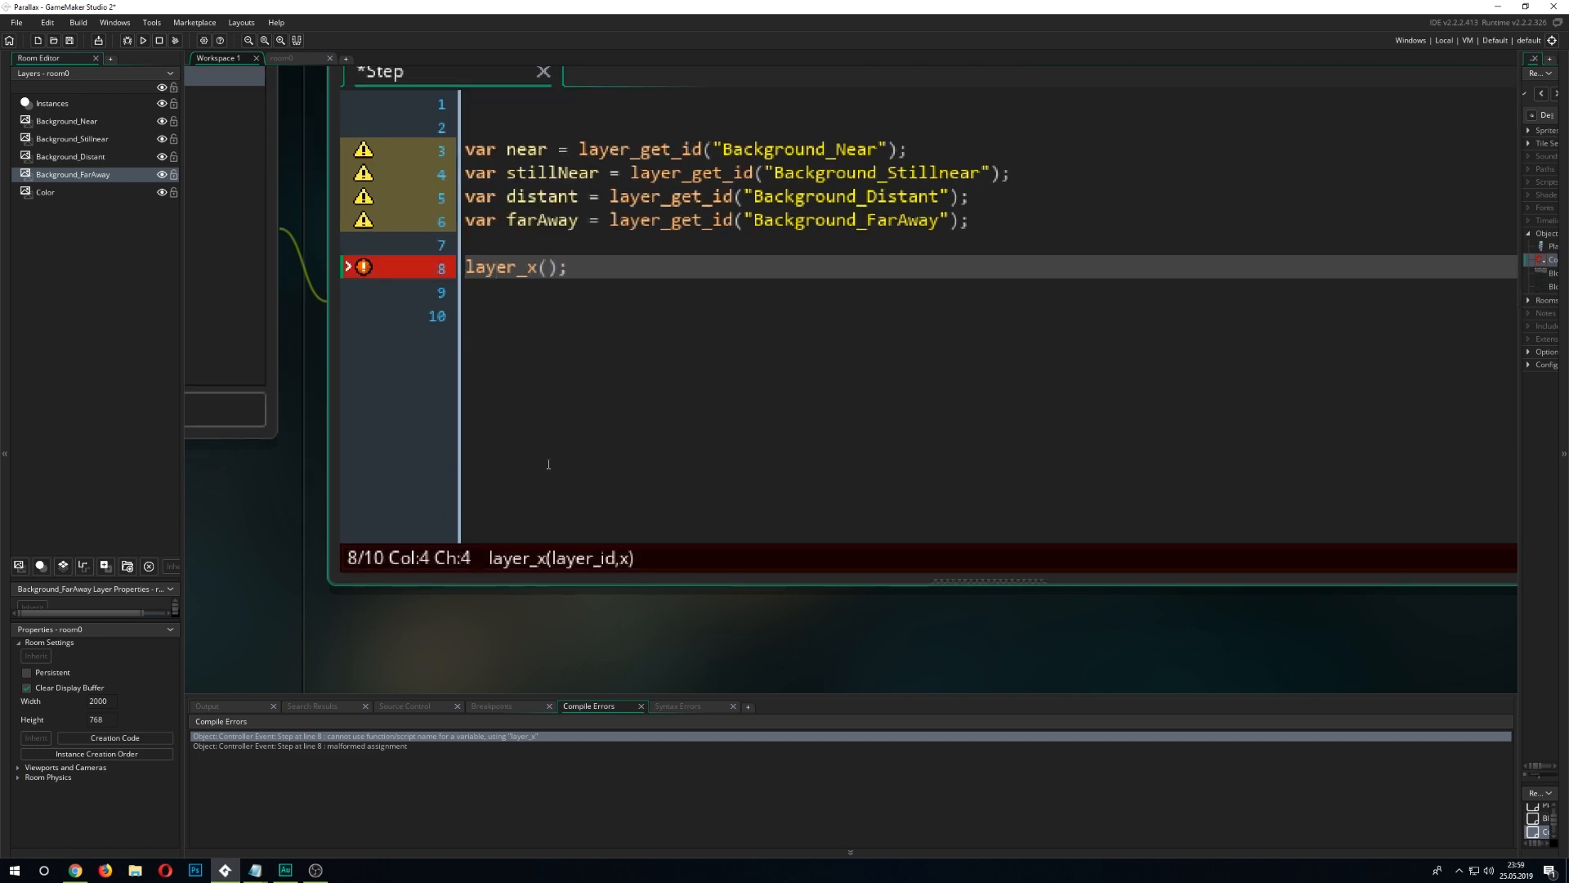
{"action": "double_click", "coordinate": [525, 149]}
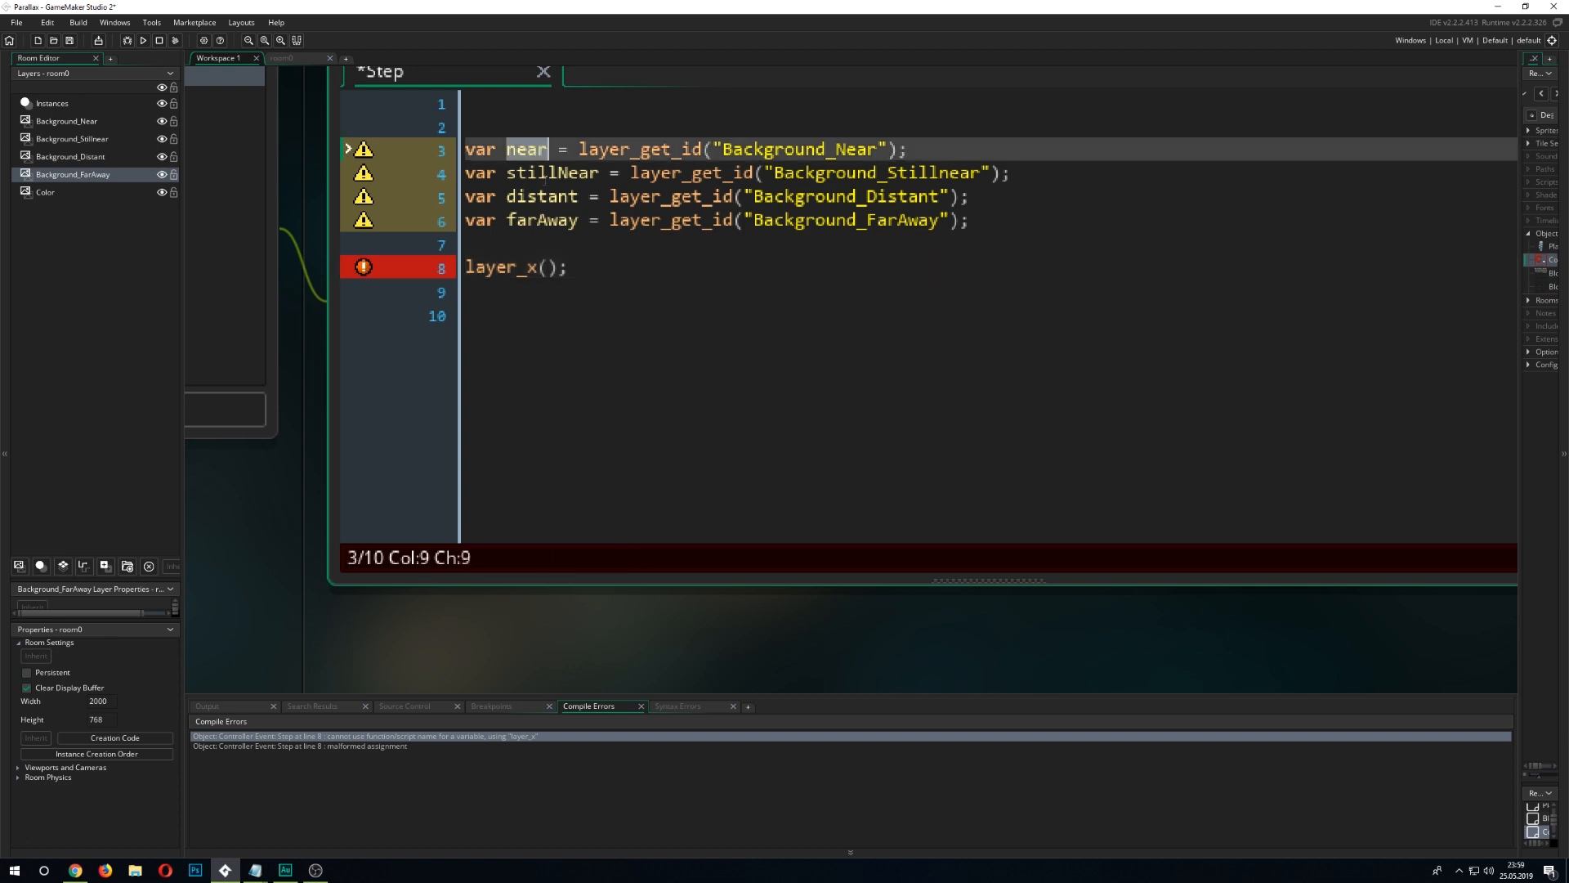
{"action": "type", "text": "near,"}
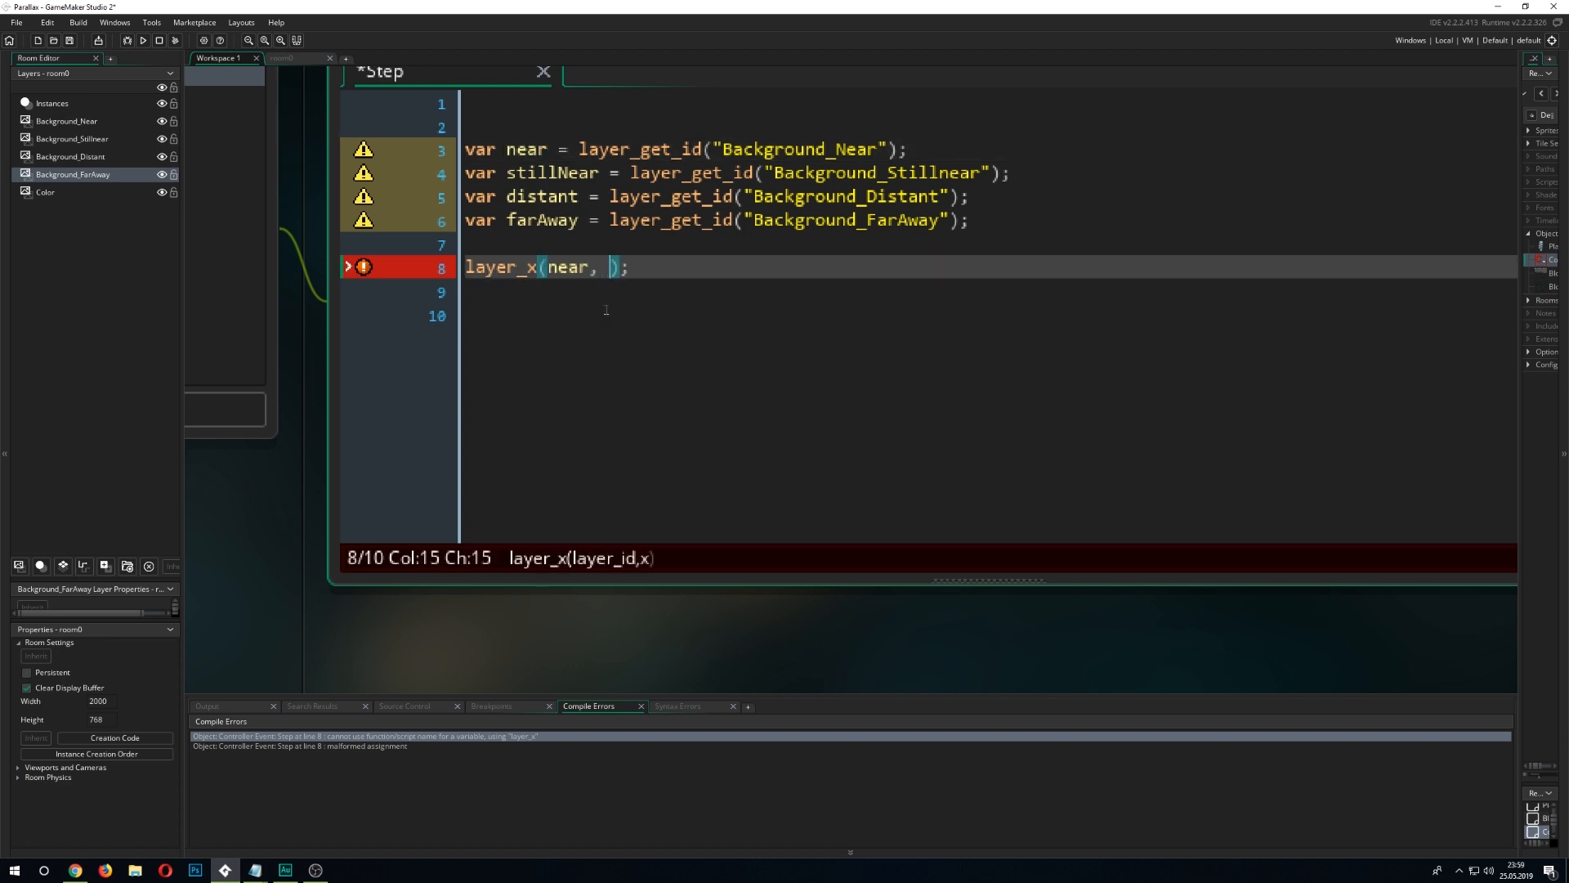
{"action": "key", "text": "backspace"}
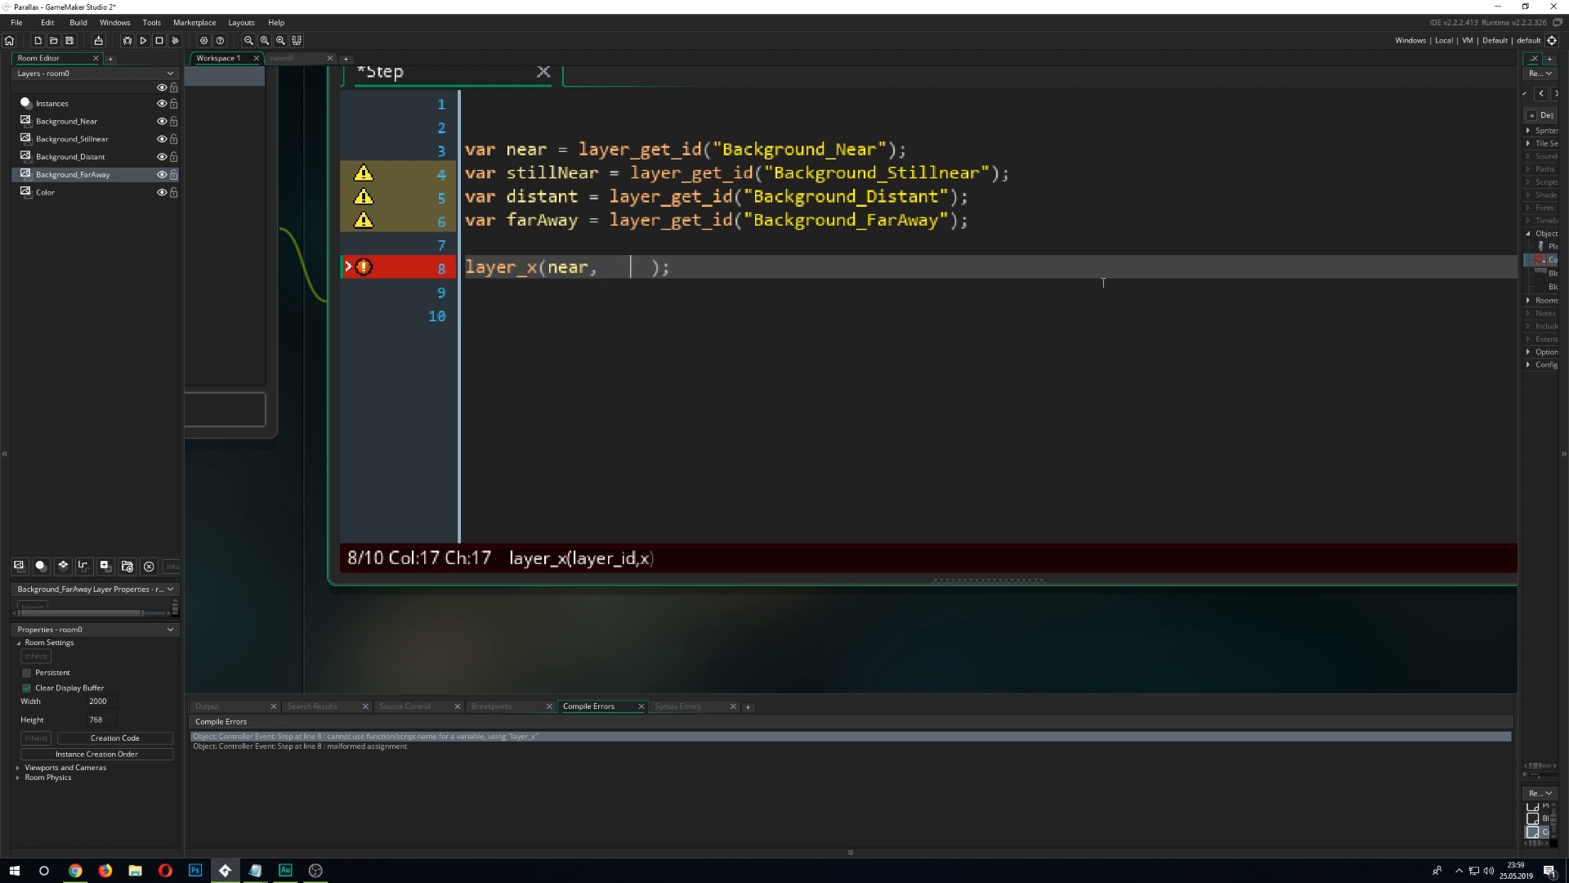
Add lerp(0, camera_get_view_x(view_camera[0]) as the second argument via autocomplete.
{"action": "type", "text": "lerp"}
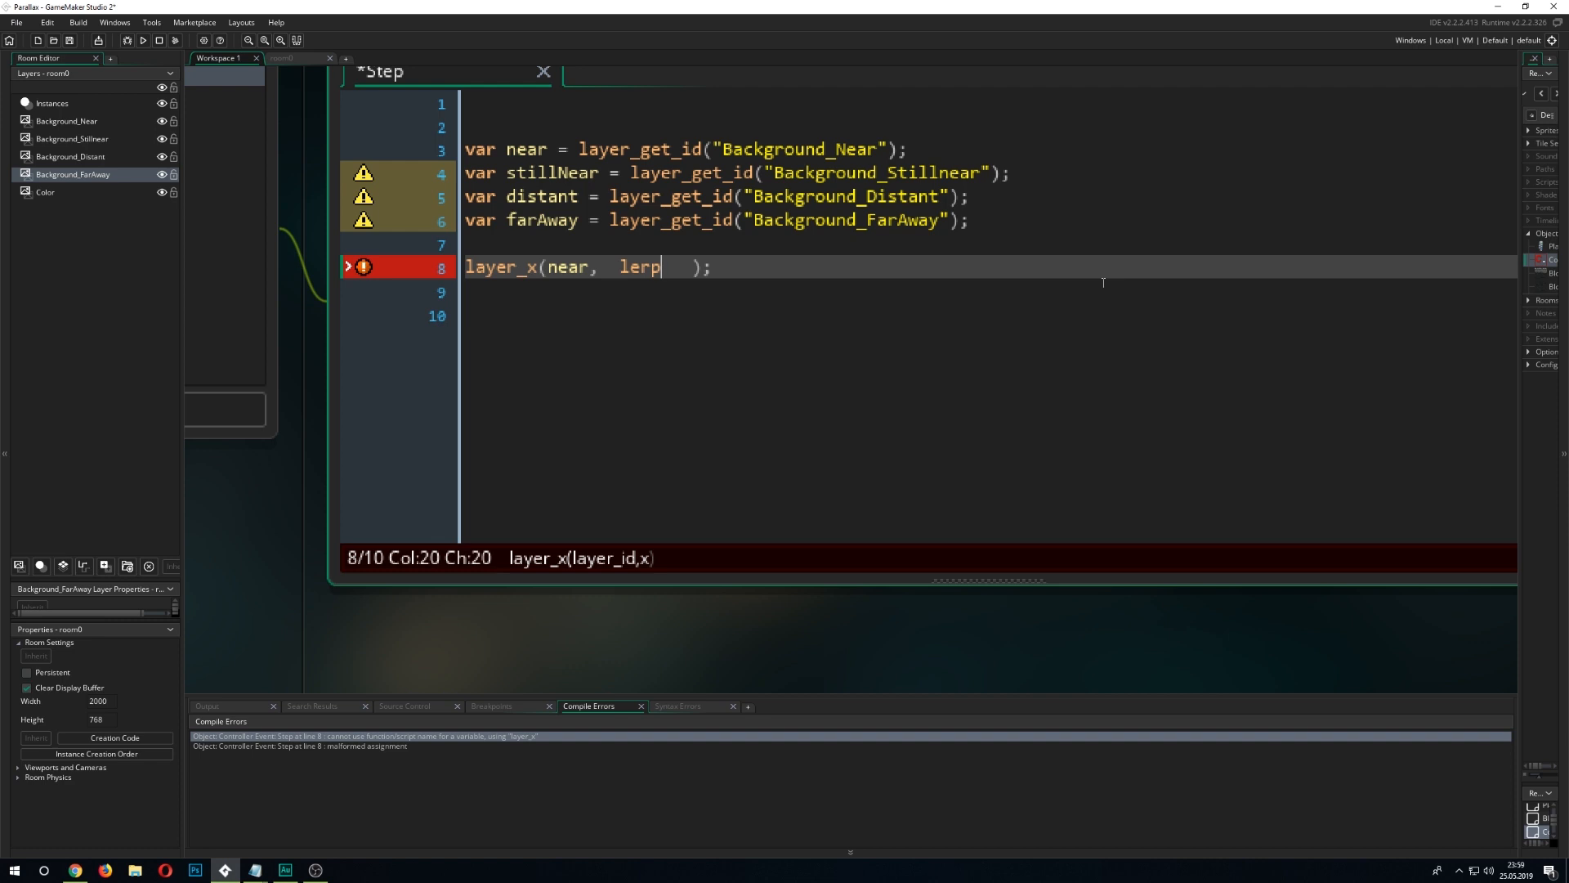
{"action": "type", "text": "()"}
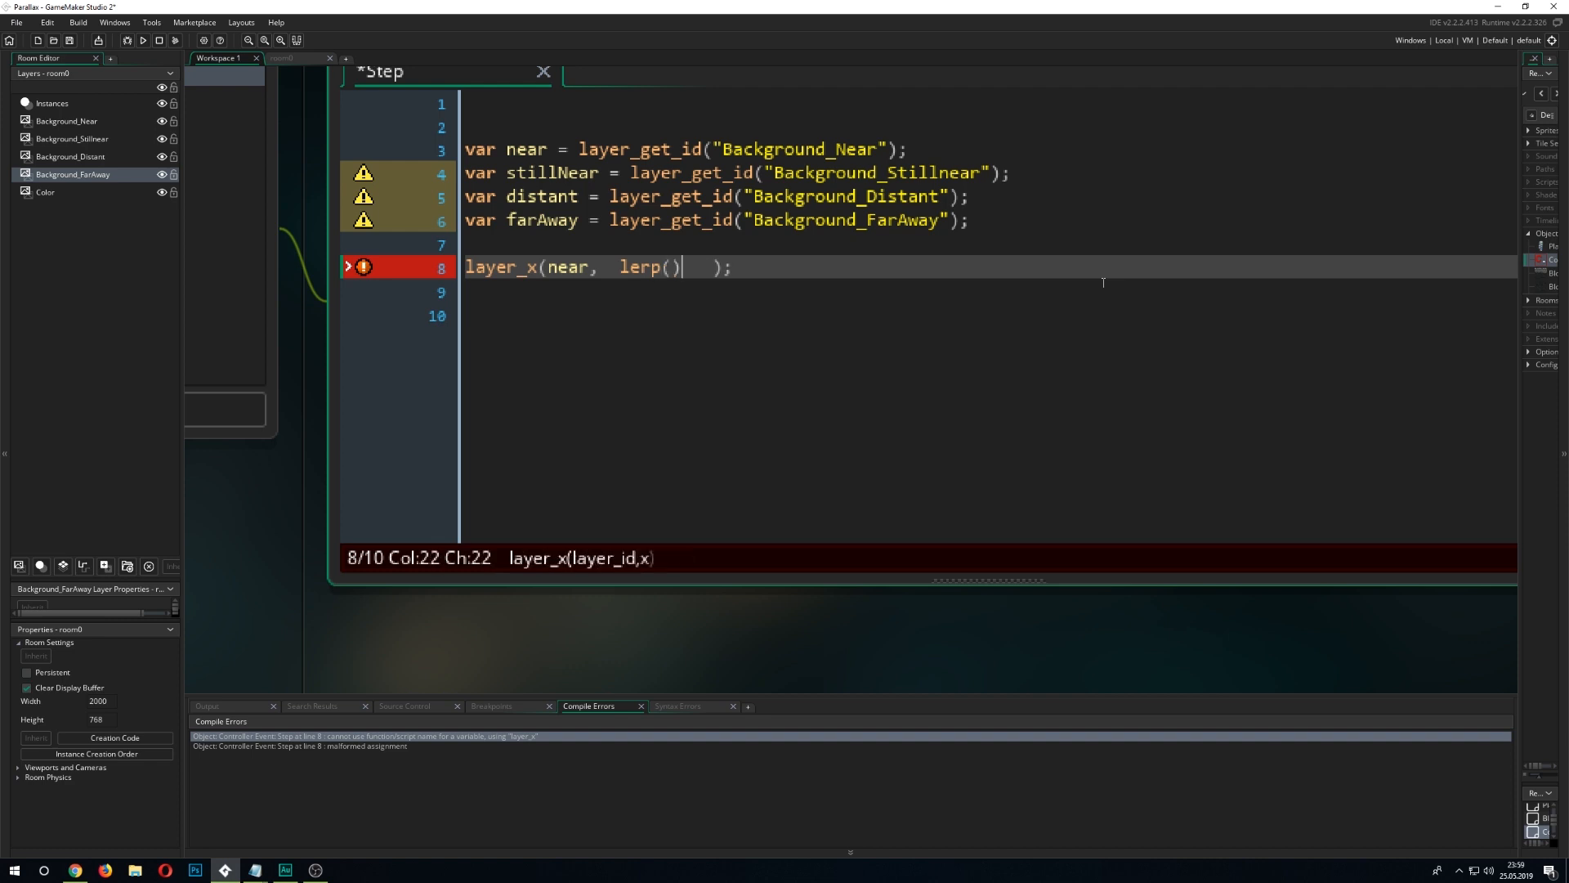
{"action": "type", "text": "0,"}
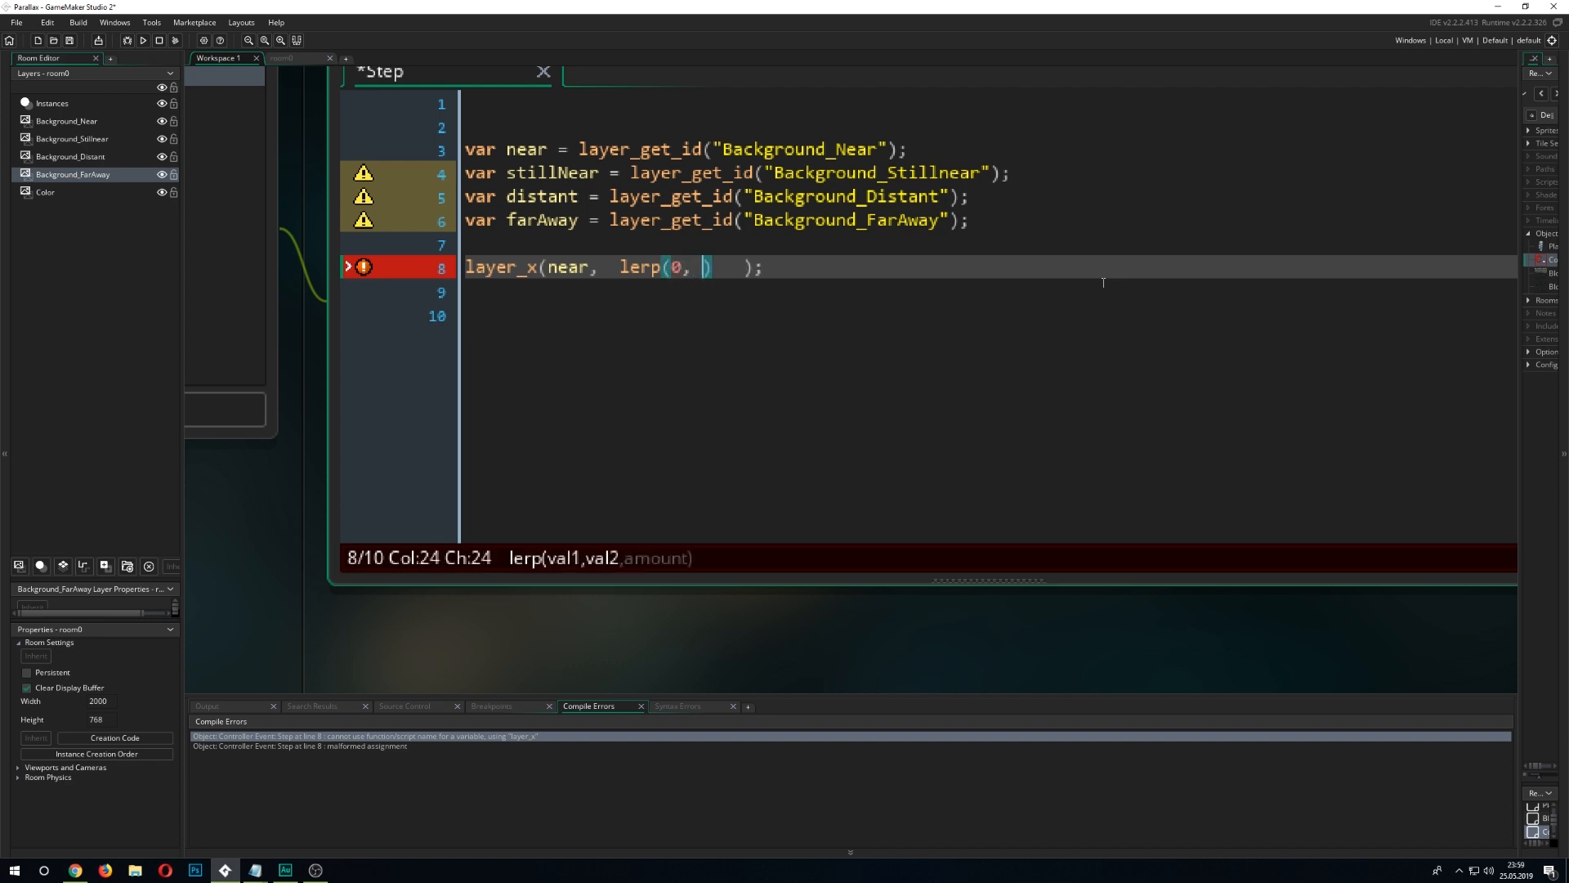
{"action": "key", "text": "Backspace"}
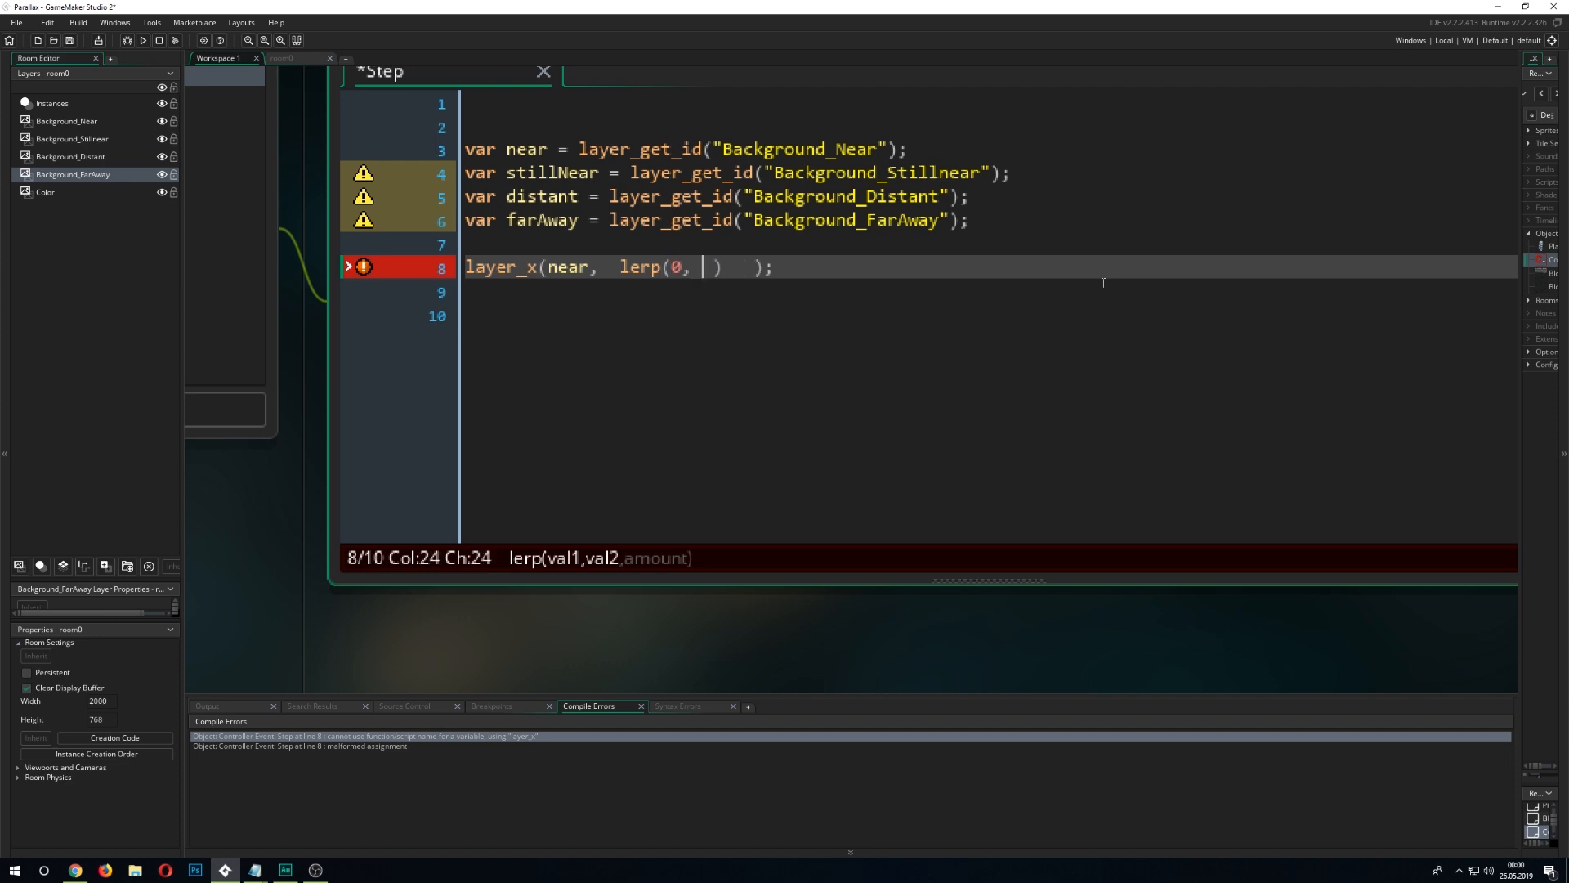
{"action": "type", "text": "camera_get"}
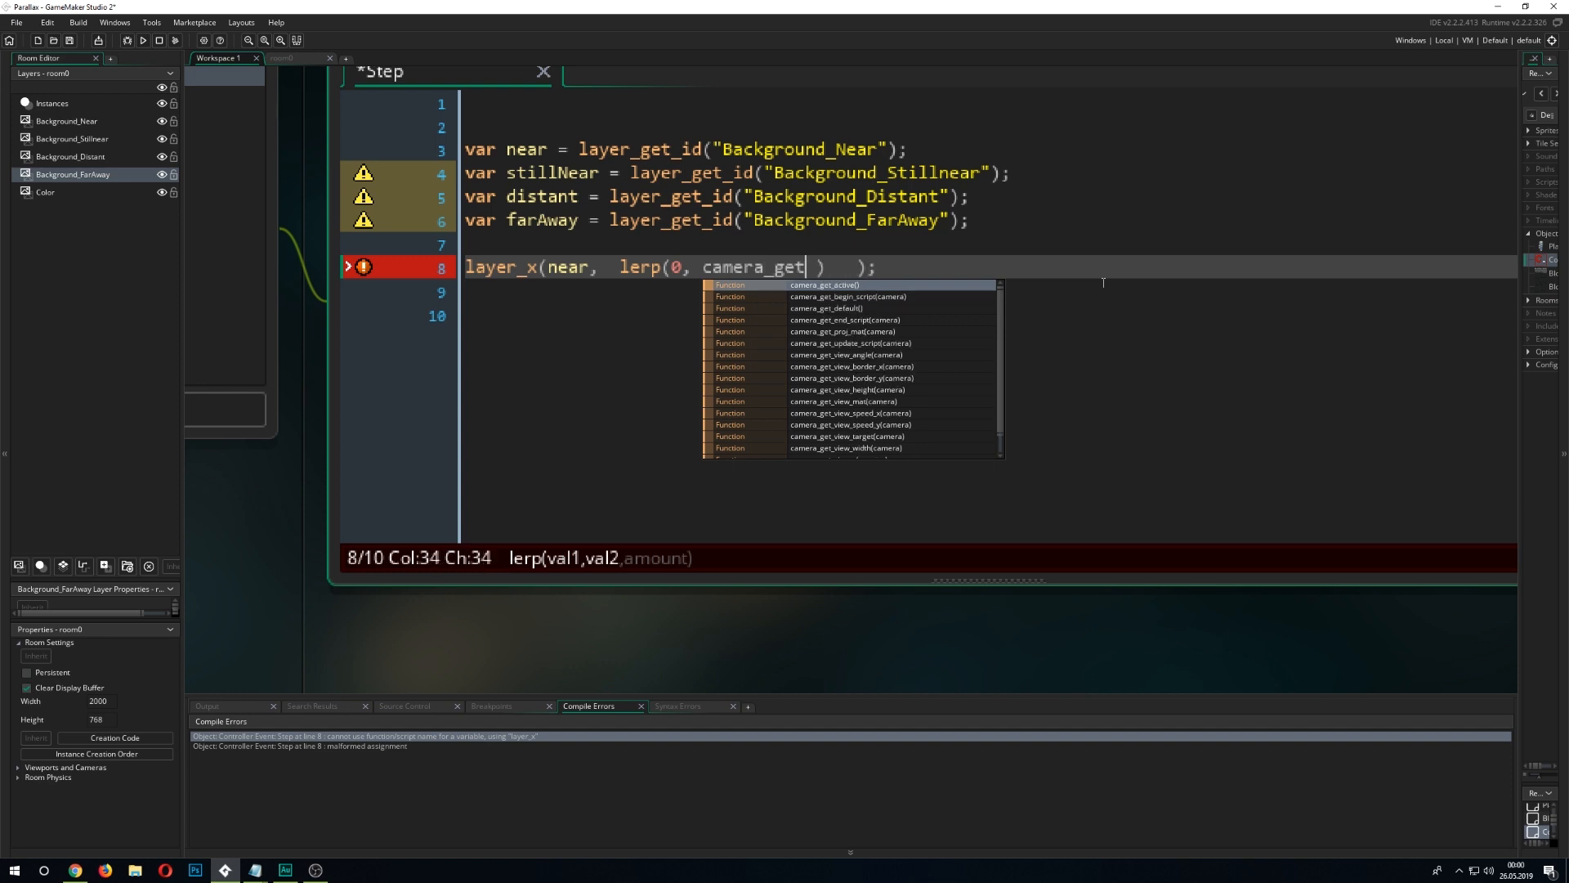
{"action": "type", "text": "_view_x("}
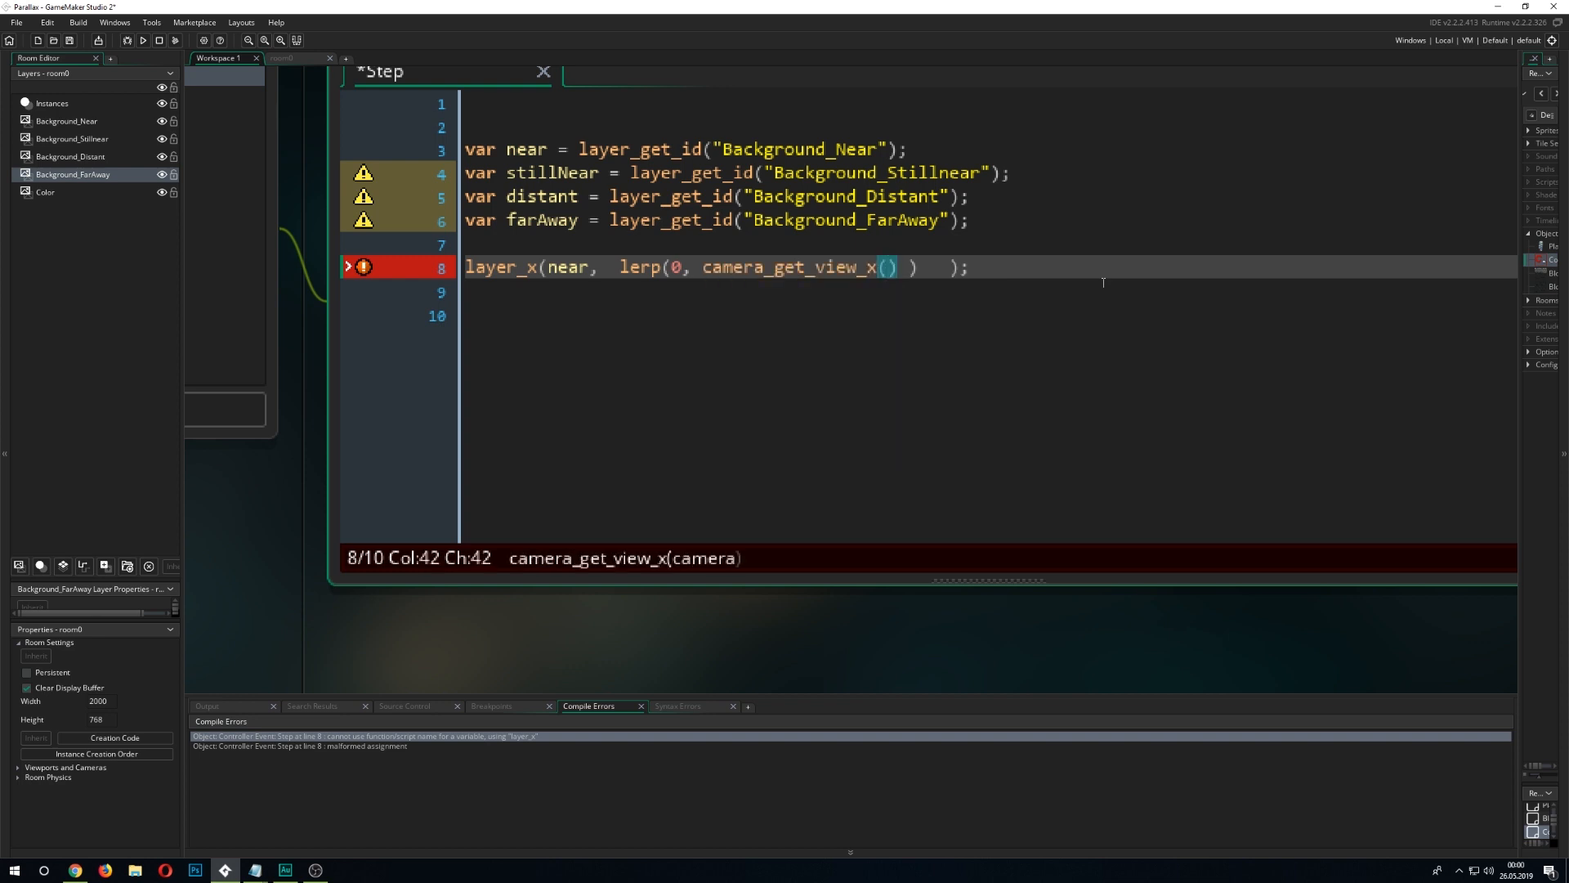
{"action": "type", "text": "view_camera[0"}
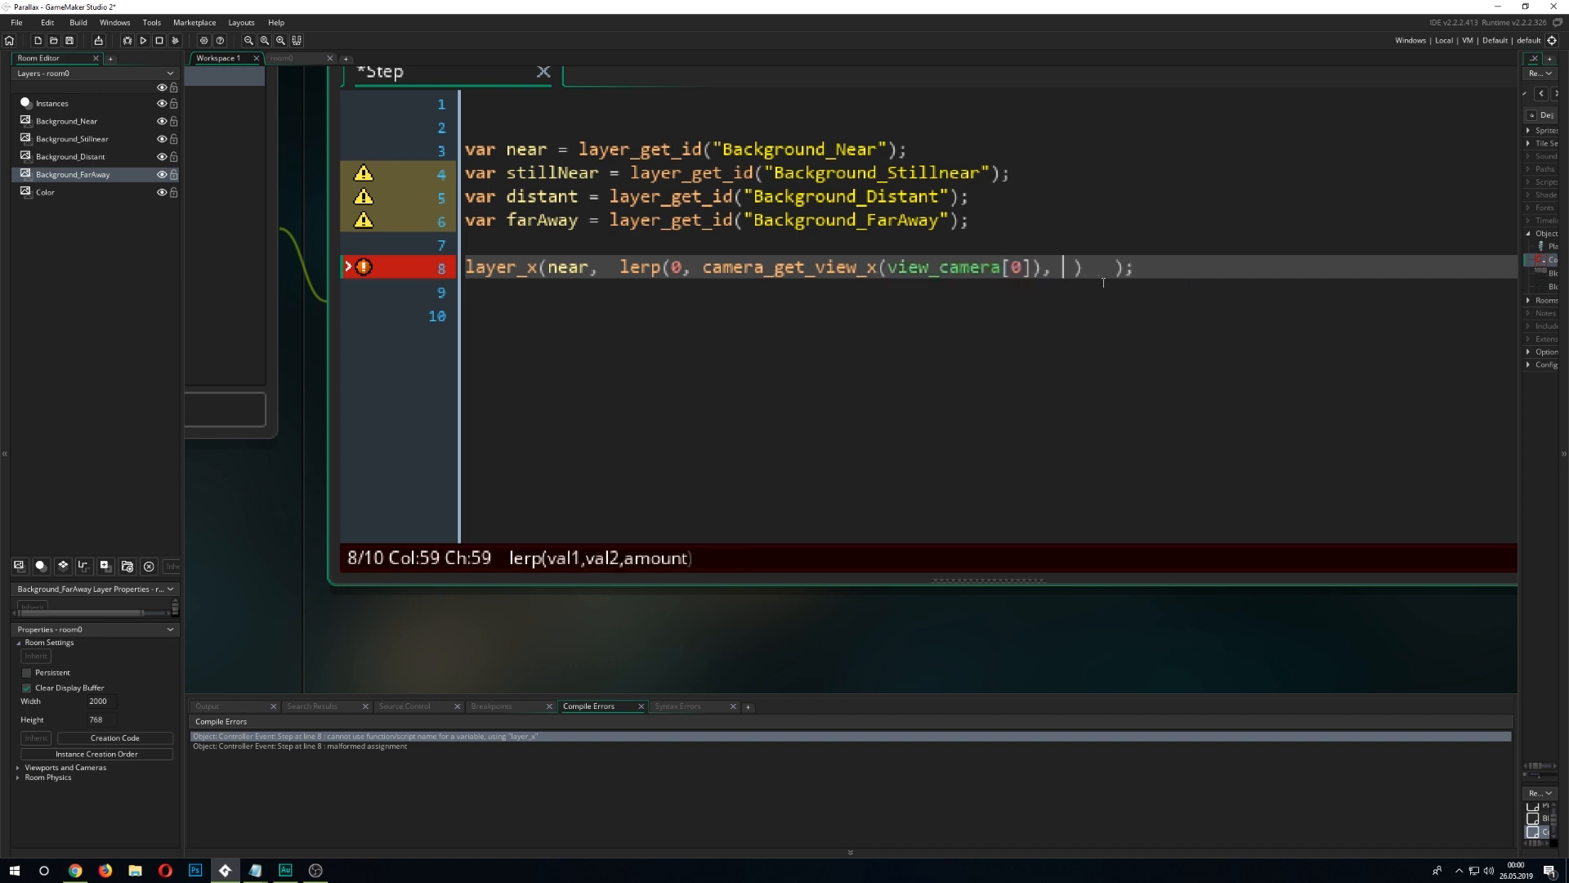
Set line 8's lerp amount to 0.5, with copies on lines 9–11 and line 9 using stillNear.
{"action": "key", "text": "Backspace"}
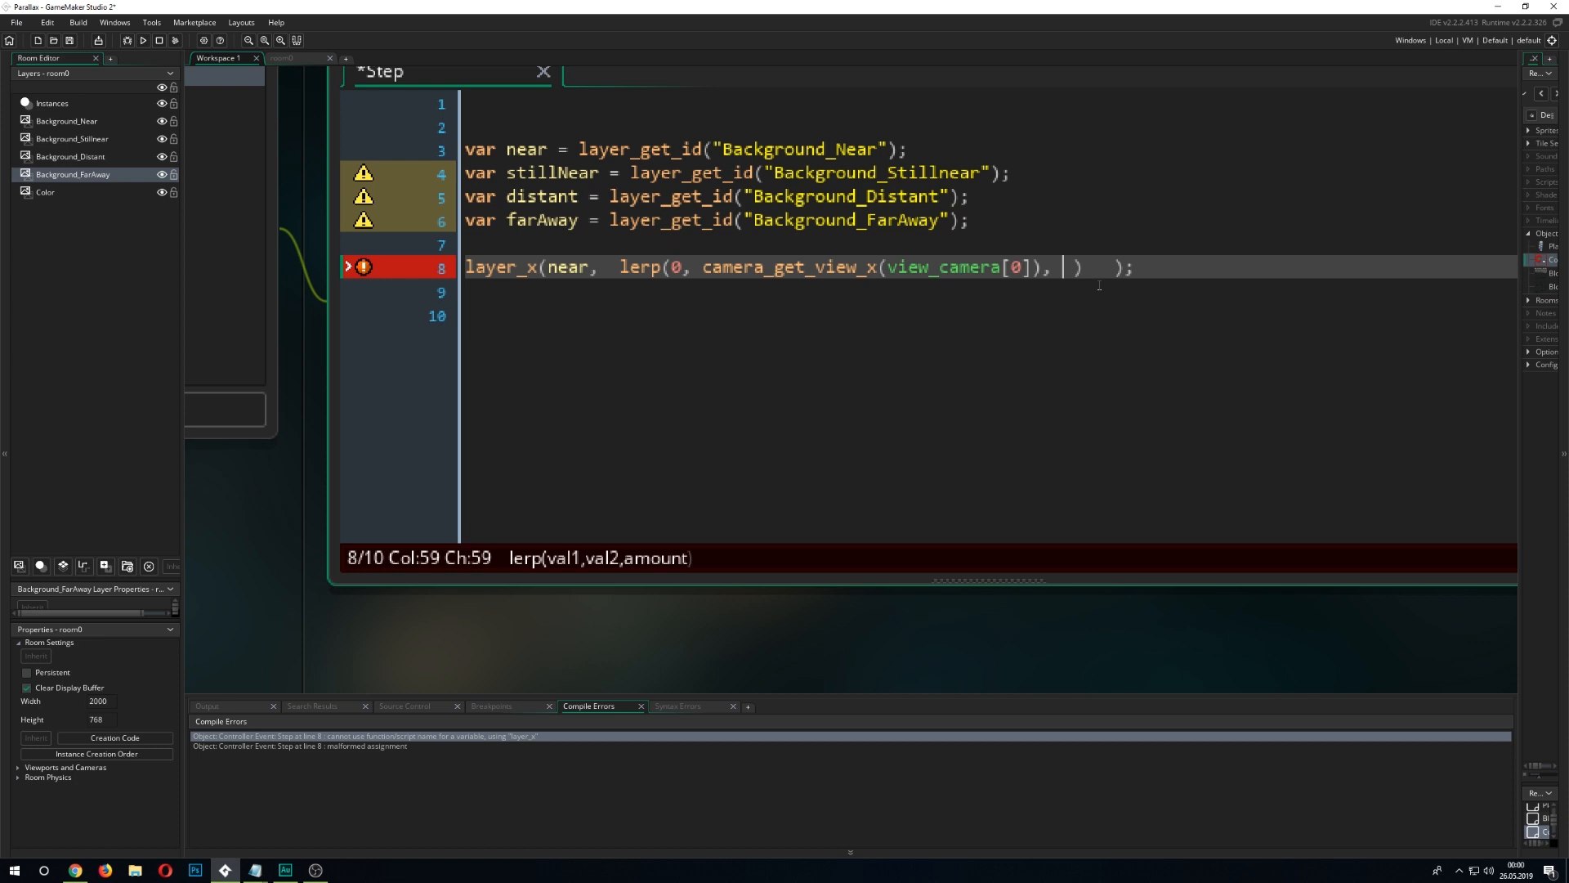
{"action": "type", "text": "0.5"}
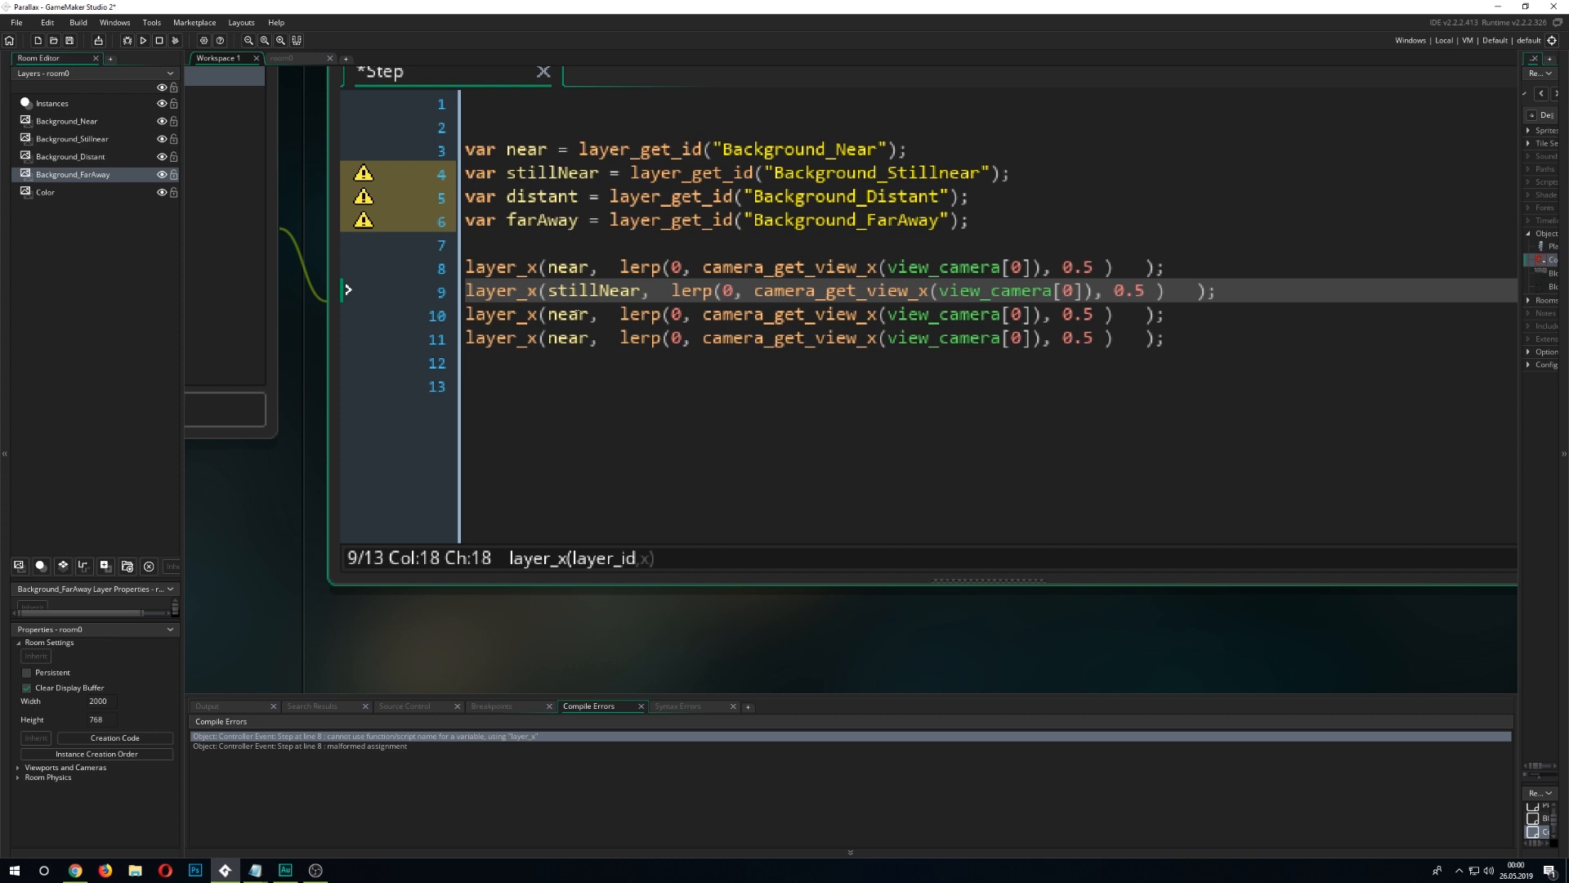
Set lerp amounts 0.7, 0.85, 0.9 with distant and farAway on lines 10–11, then save.
{"action": "left_click", "coordinate": [1141, 290]}
{"action": "type", "text": "7"}
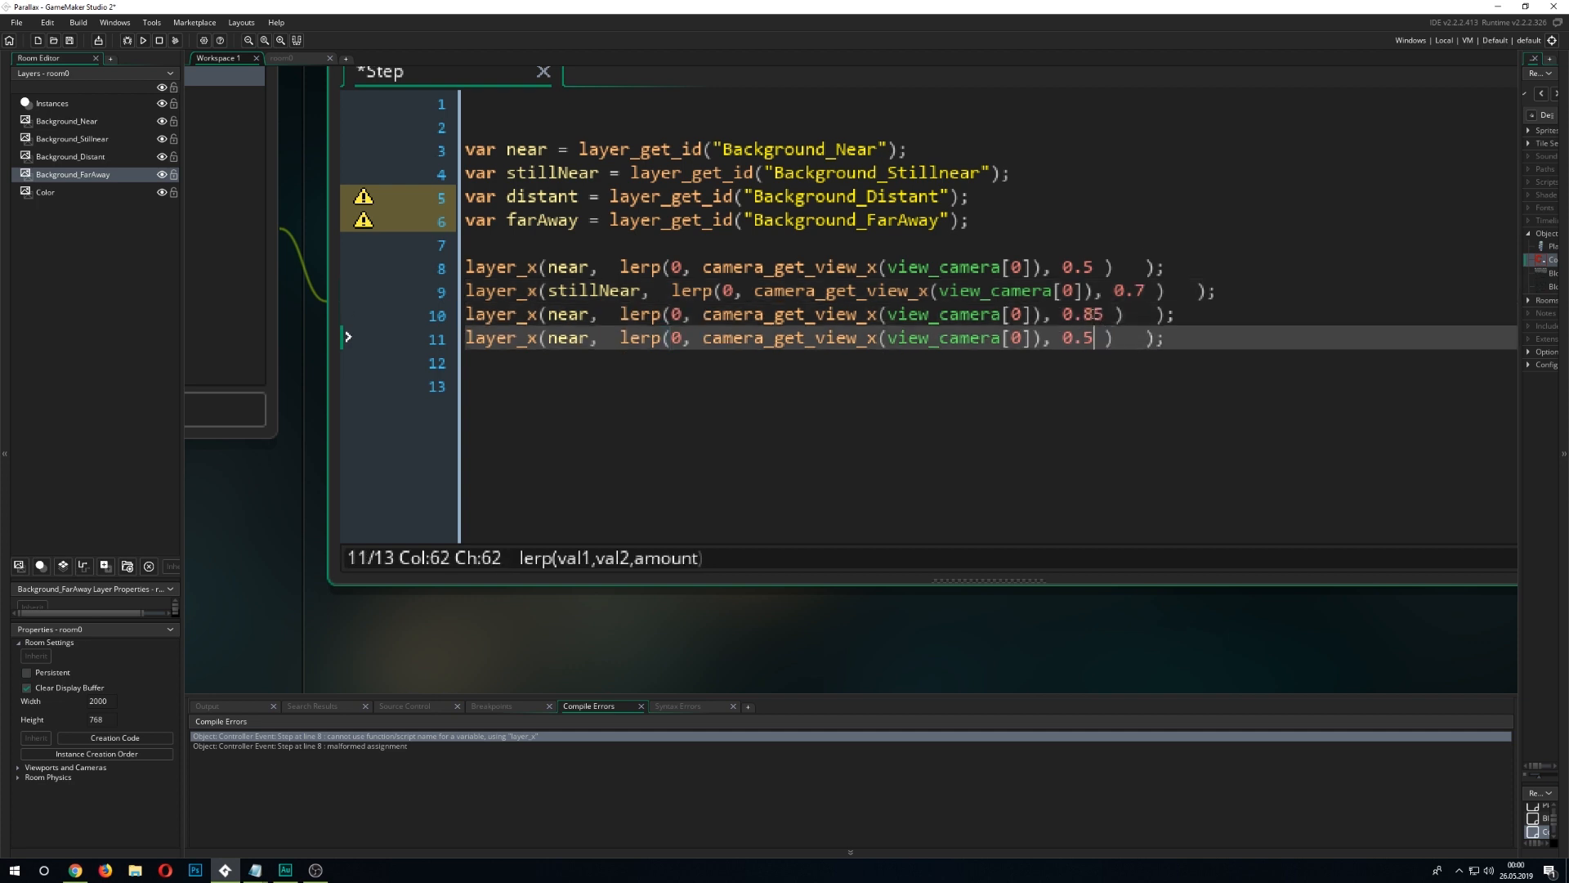
{"action": "type", "text": "9"}
{"action": "left_click", "coordinate": [821, 315]}
{"action": "type", "text": "distant"}
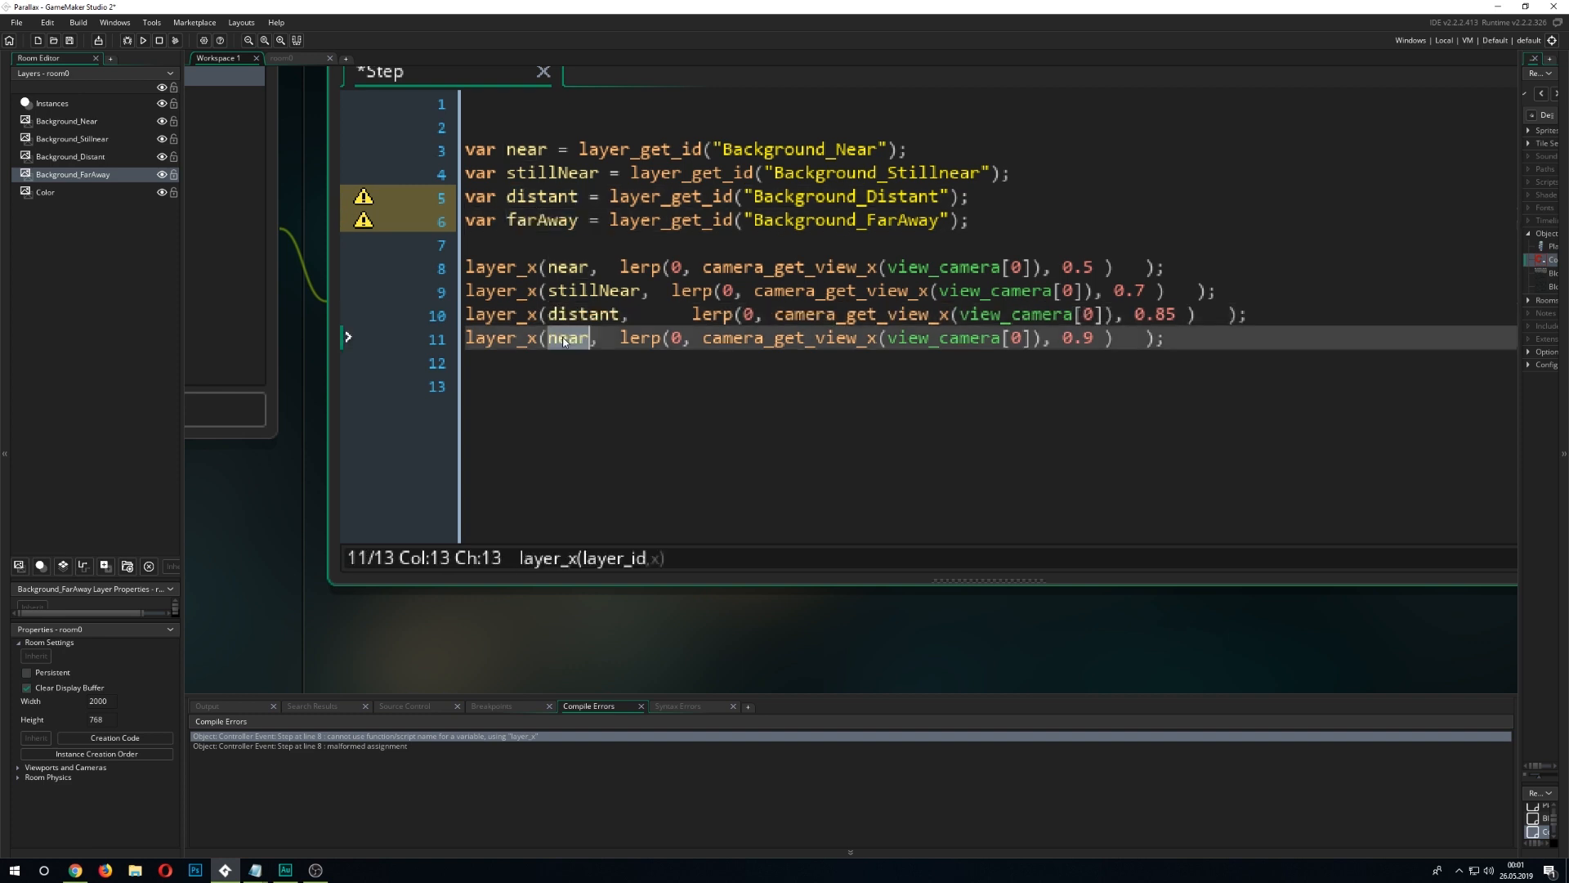
{"action": "type", "text": "farAway"}
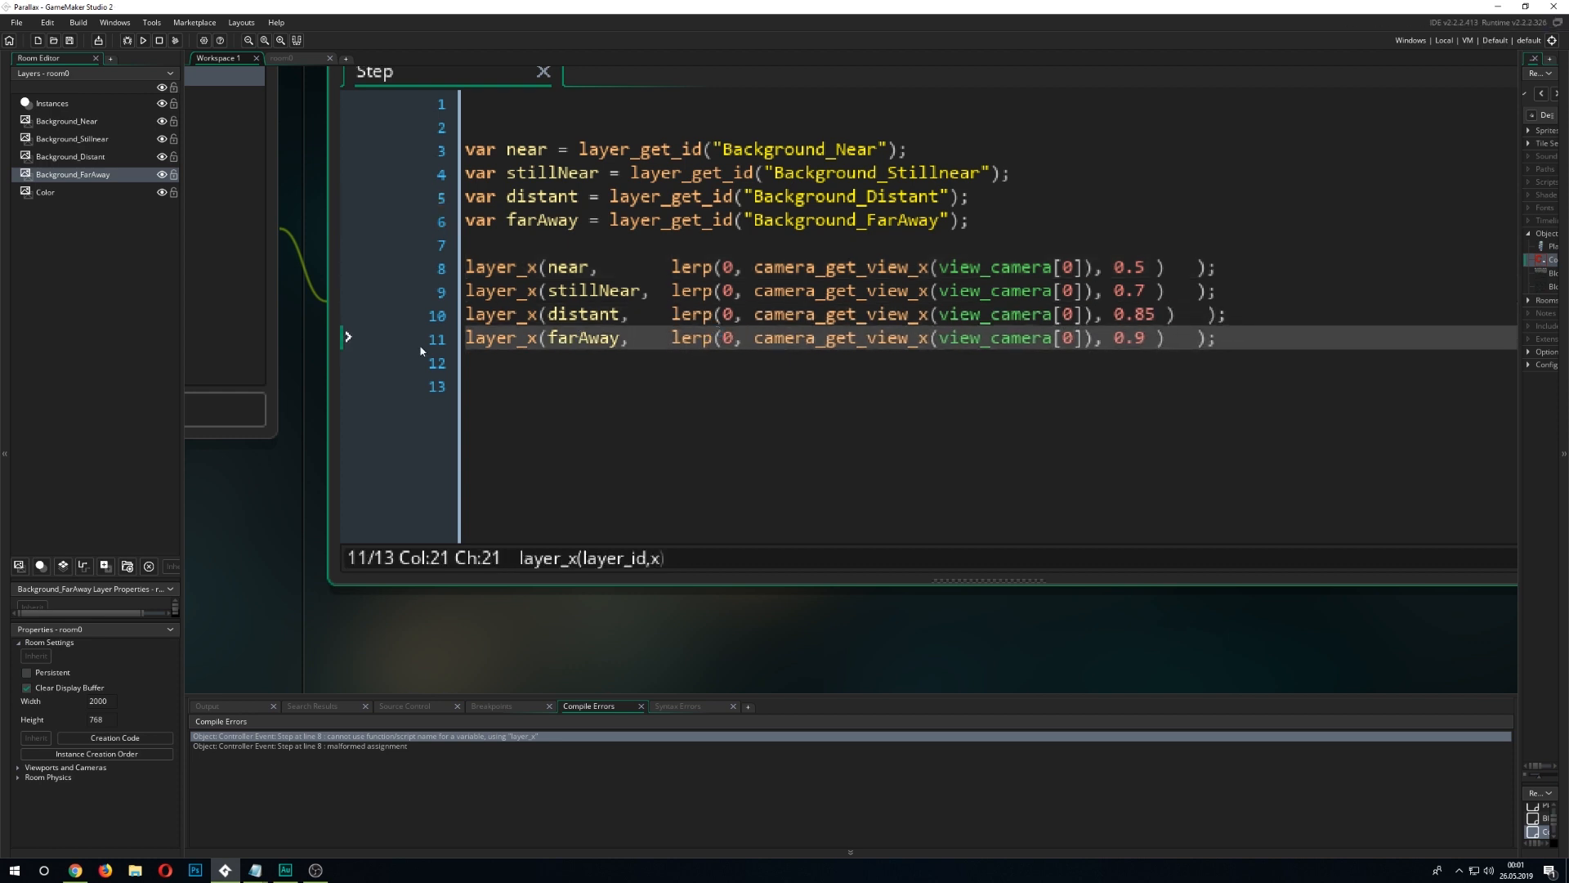
Switch to the room0 editor and launch the game.
{"action": "left_click", "coordinate": [295, 57]}
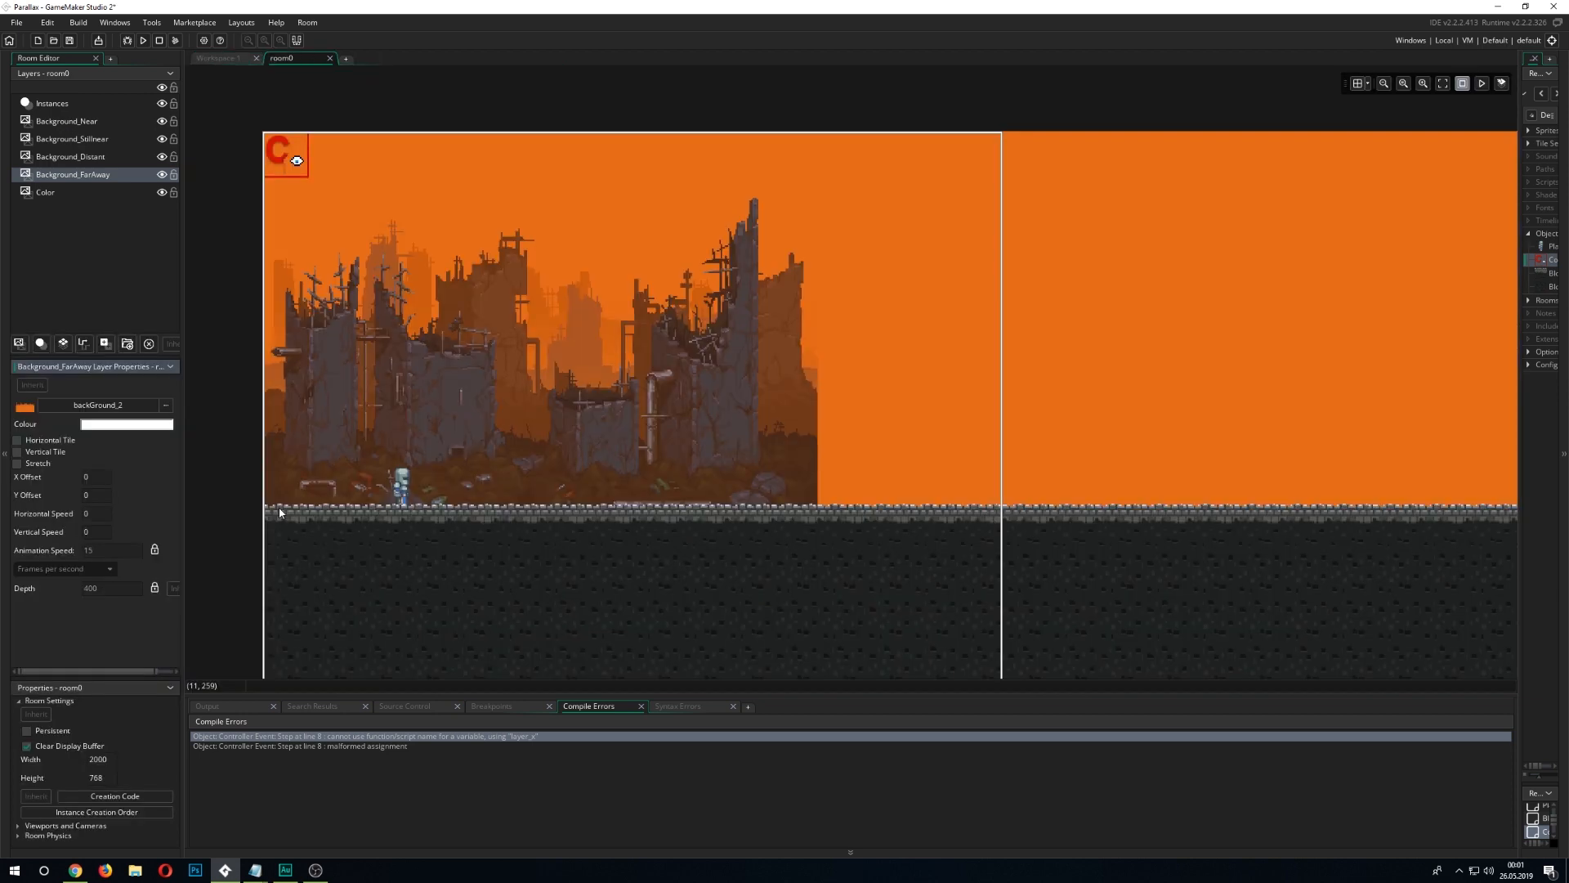
{"action": "mouse_move", "coordinate": [659, 339]}
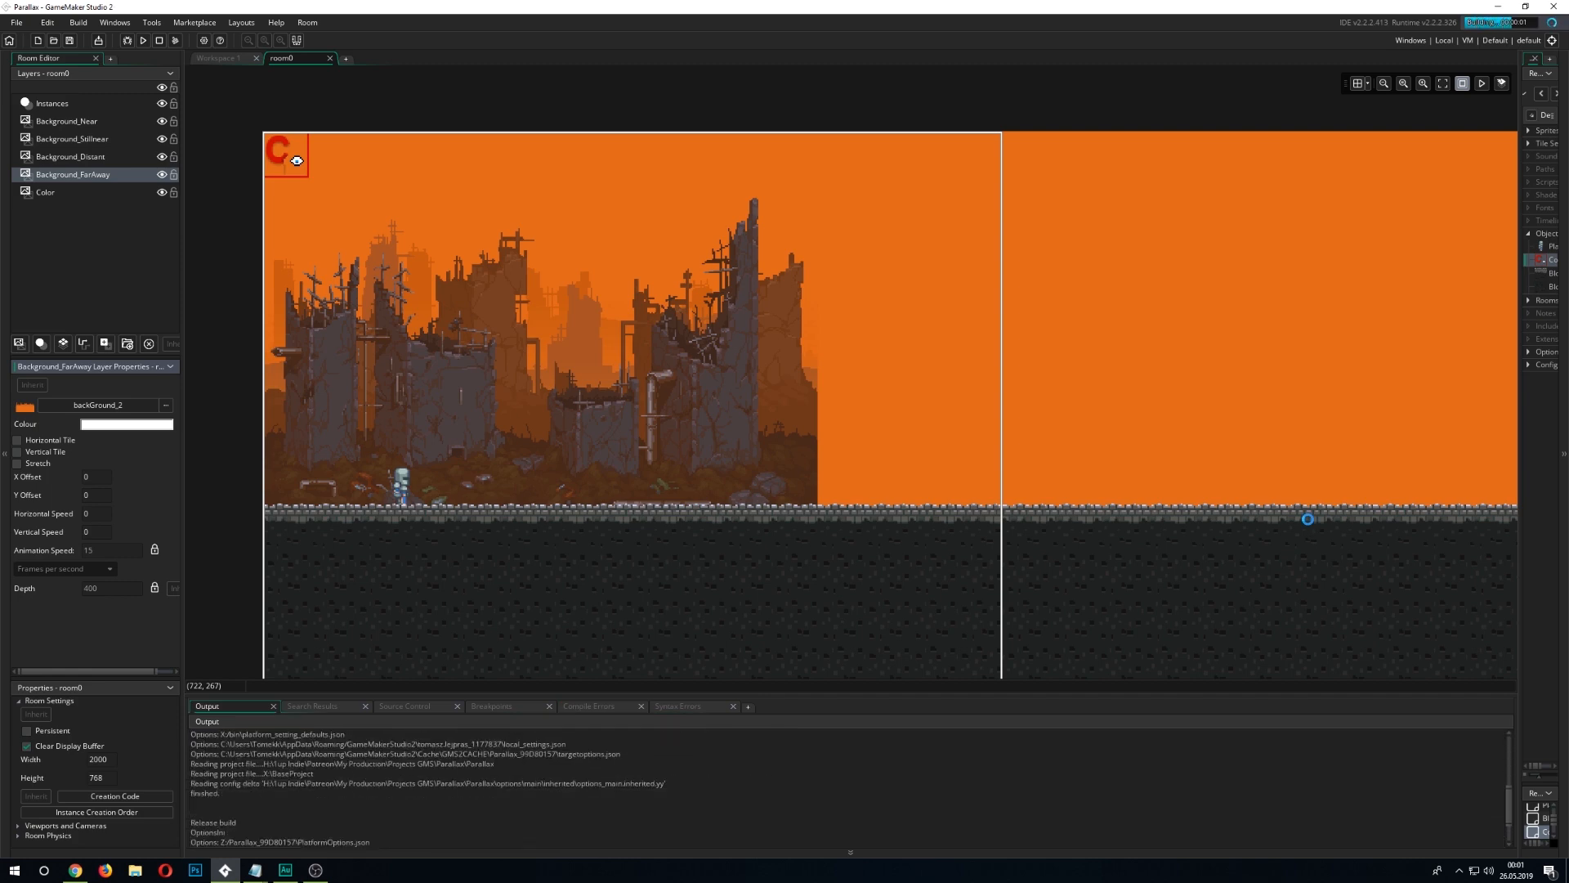
{"action": "left_click", "coordinate": [143, 40]}
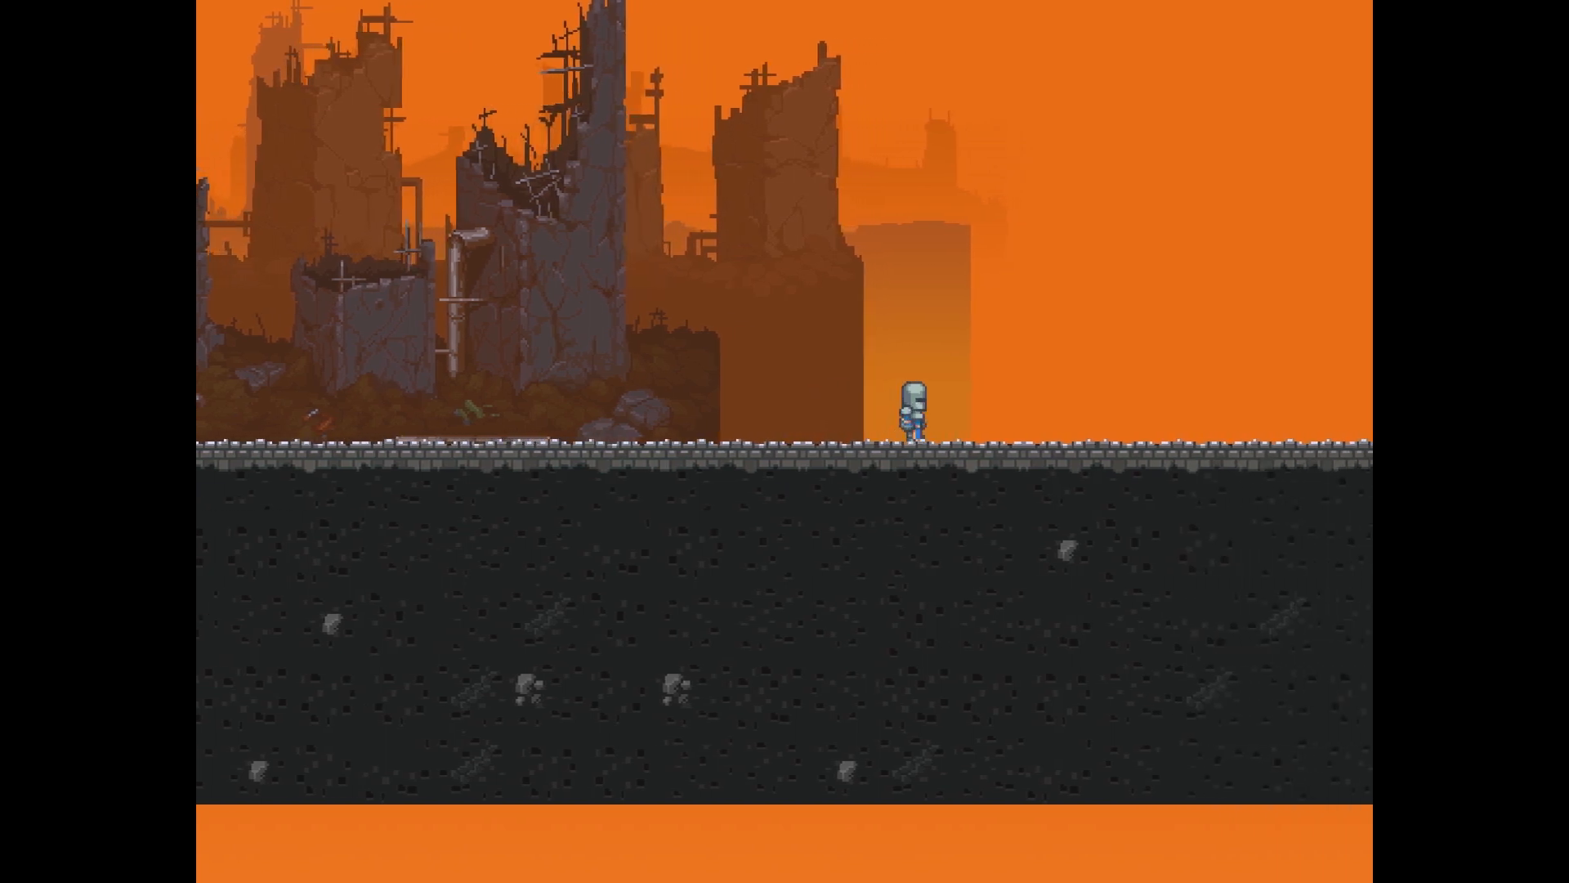
Walk the knight right and left to watch the background layers scroll at different rates.
{"action": "key", "text": "Right"}
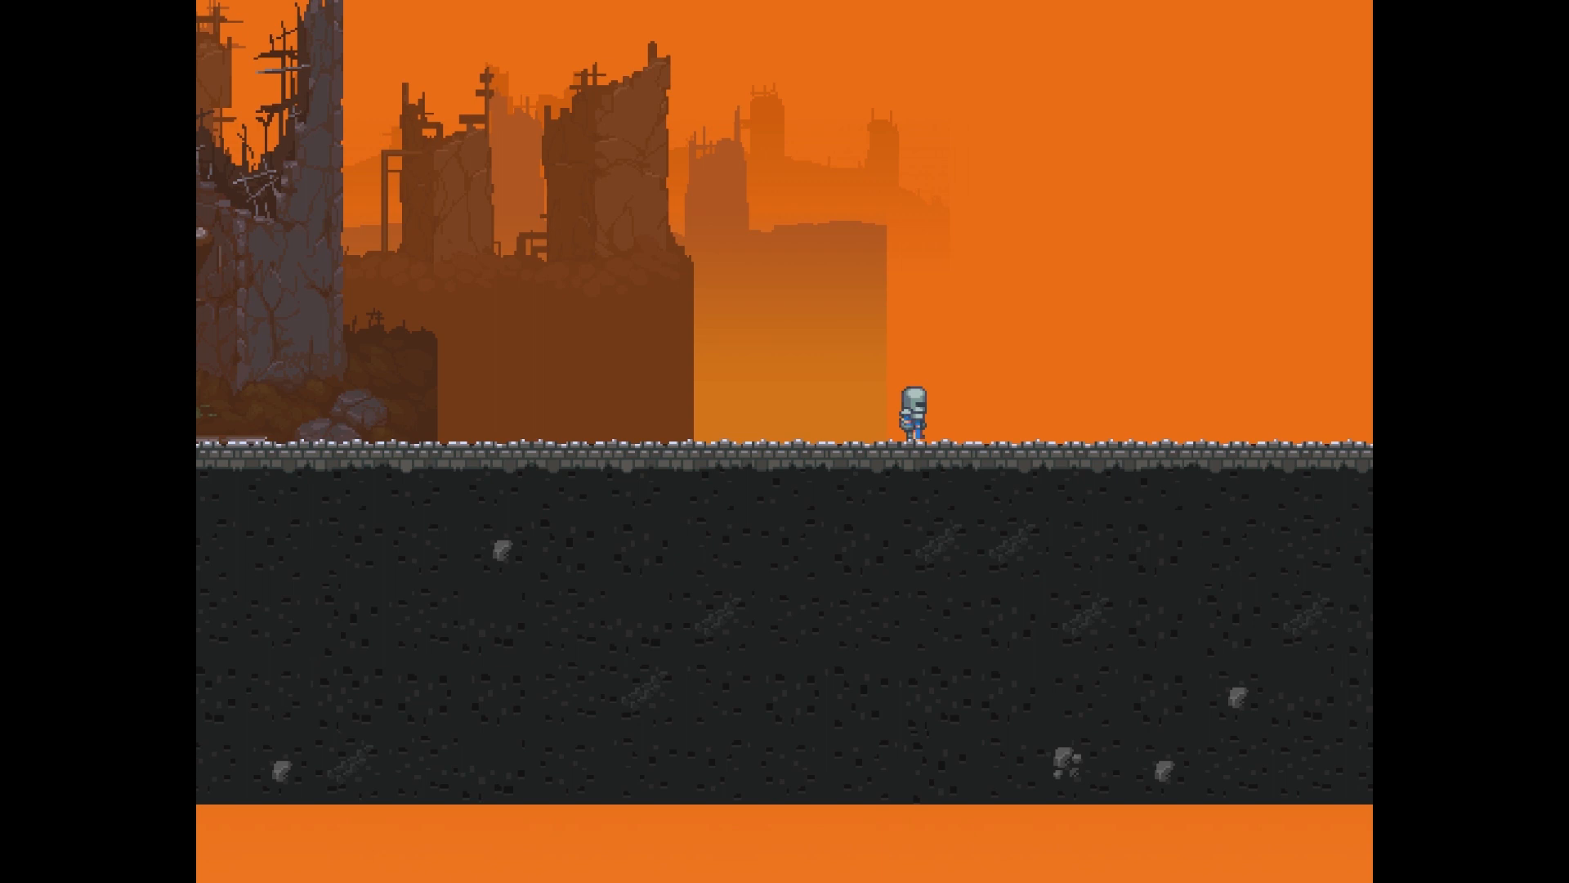
{"action": "key", "text": "Left"}
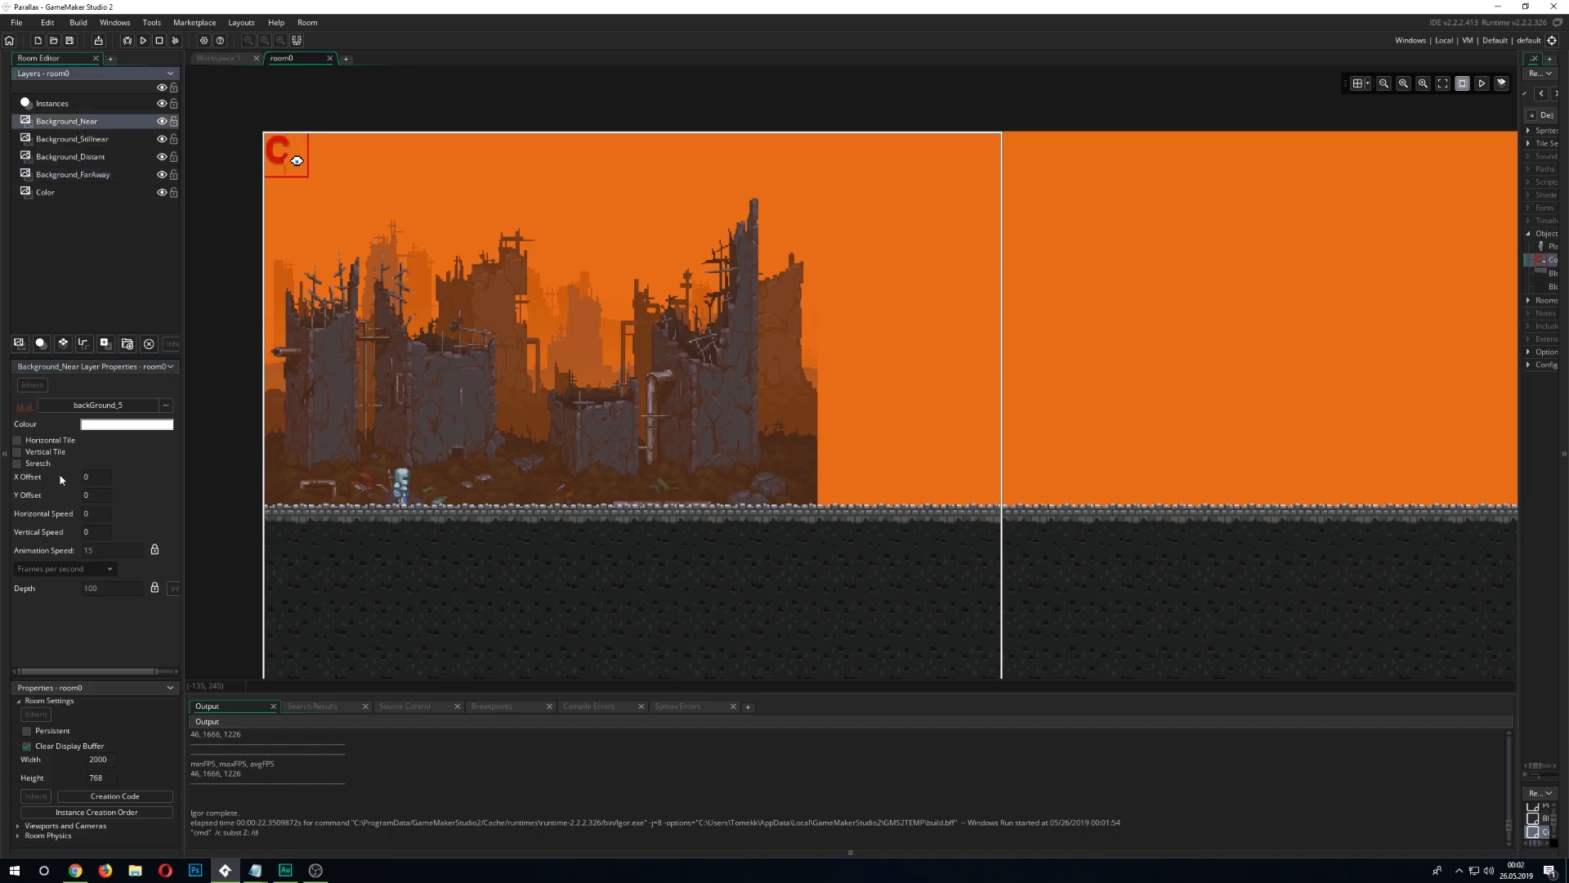
Turn on Horizontal Tile for Background_Near, Stillnear, Distant and FarAway, then run the game.
{"action": "left_click", "coordinate": [72, 138]}
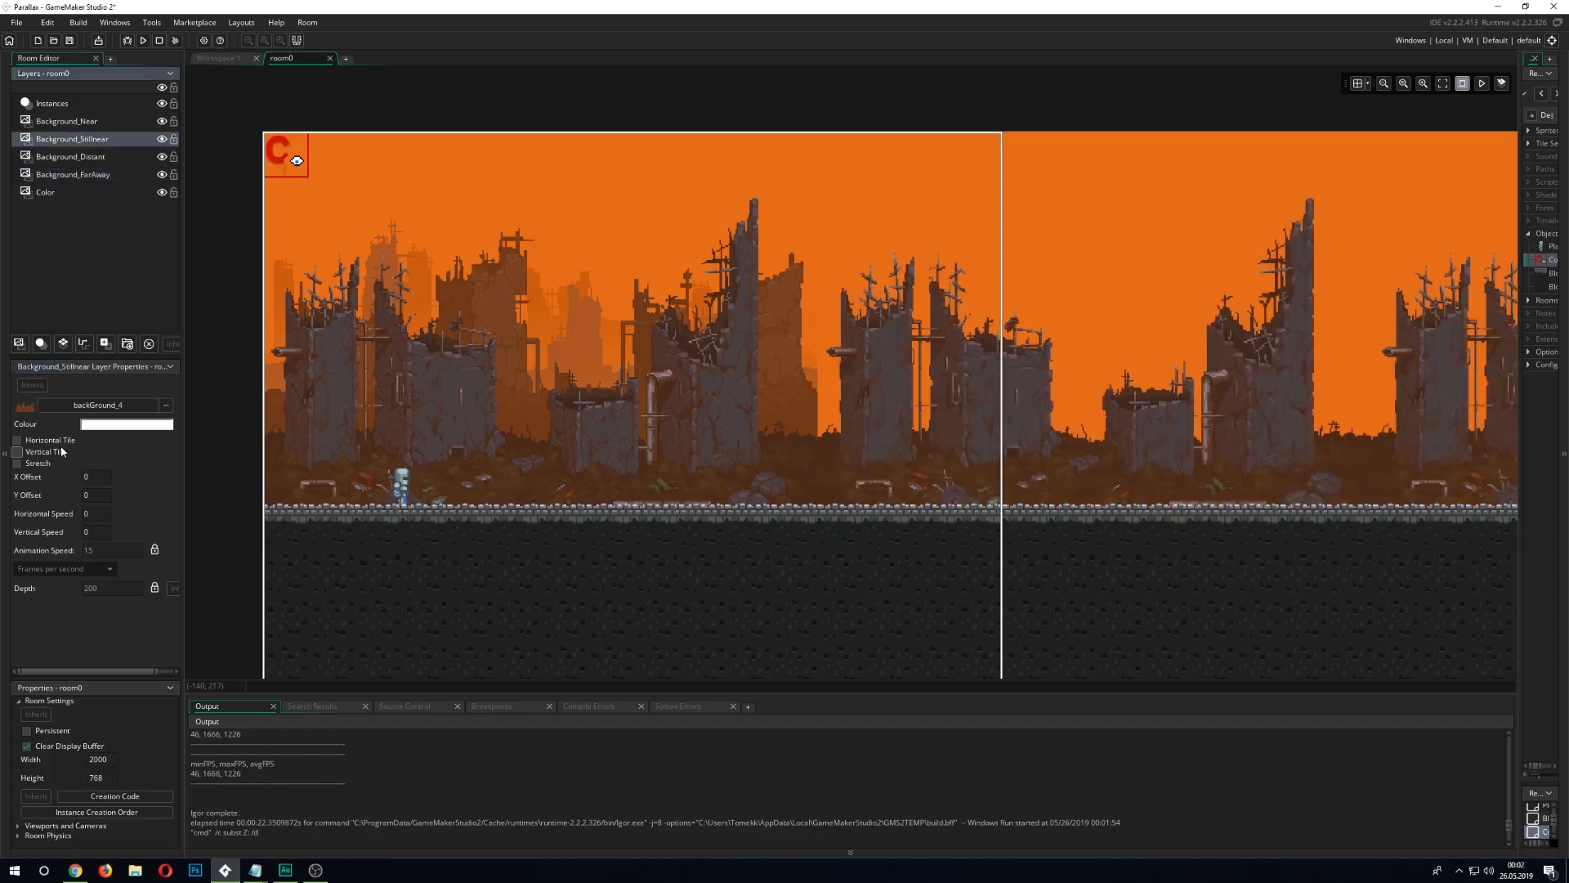
{"action": "left_click", "coordinate": [69, 156]}
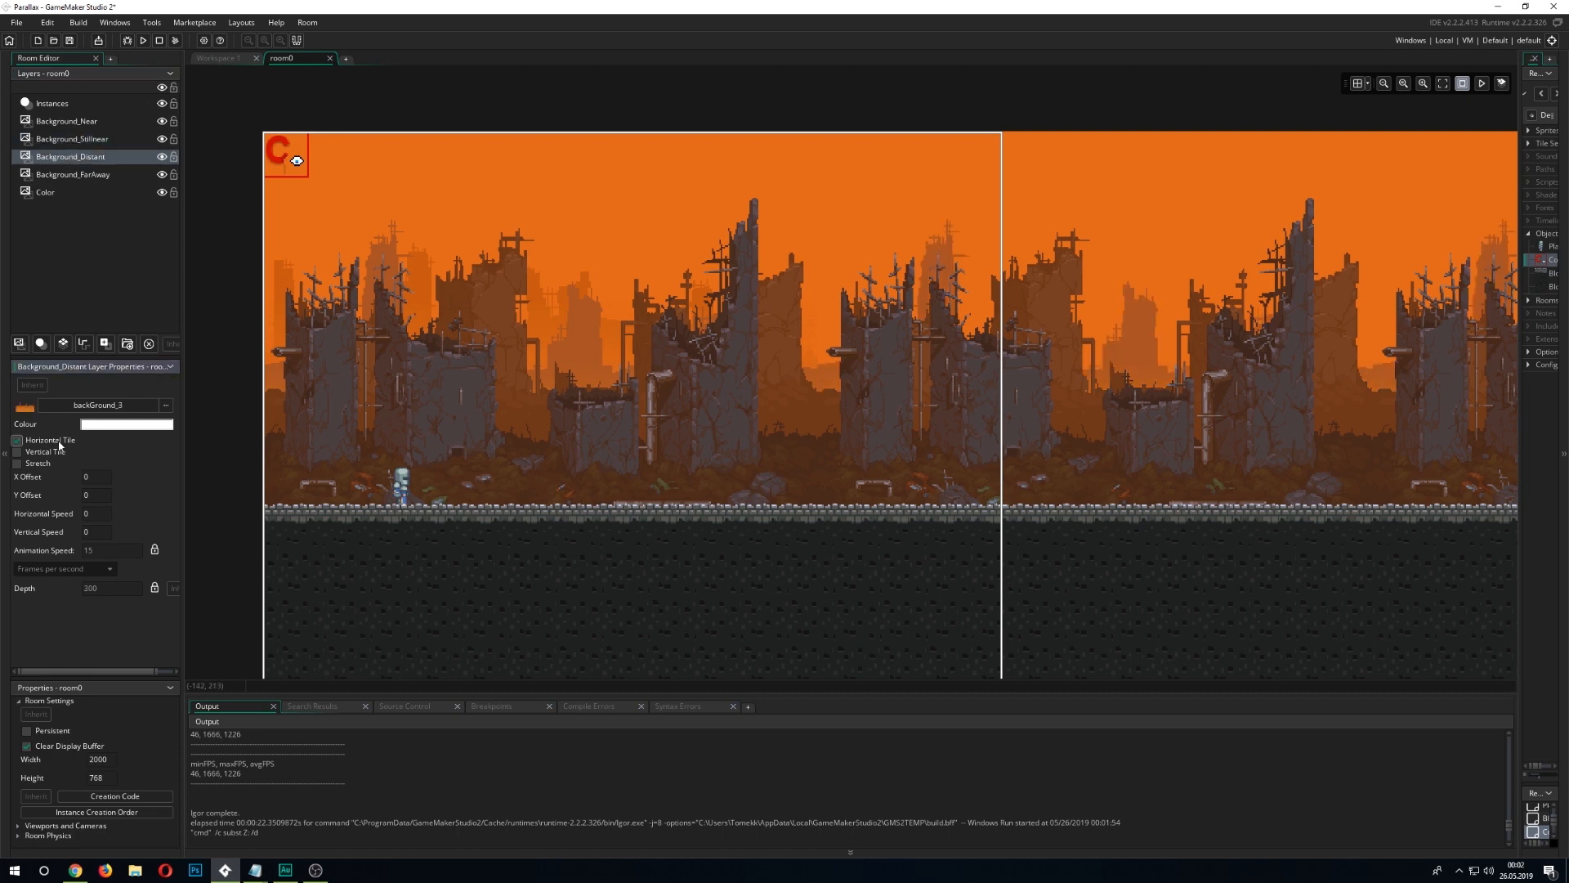
{"action": "left_click", "coordinate": [72, 174]}
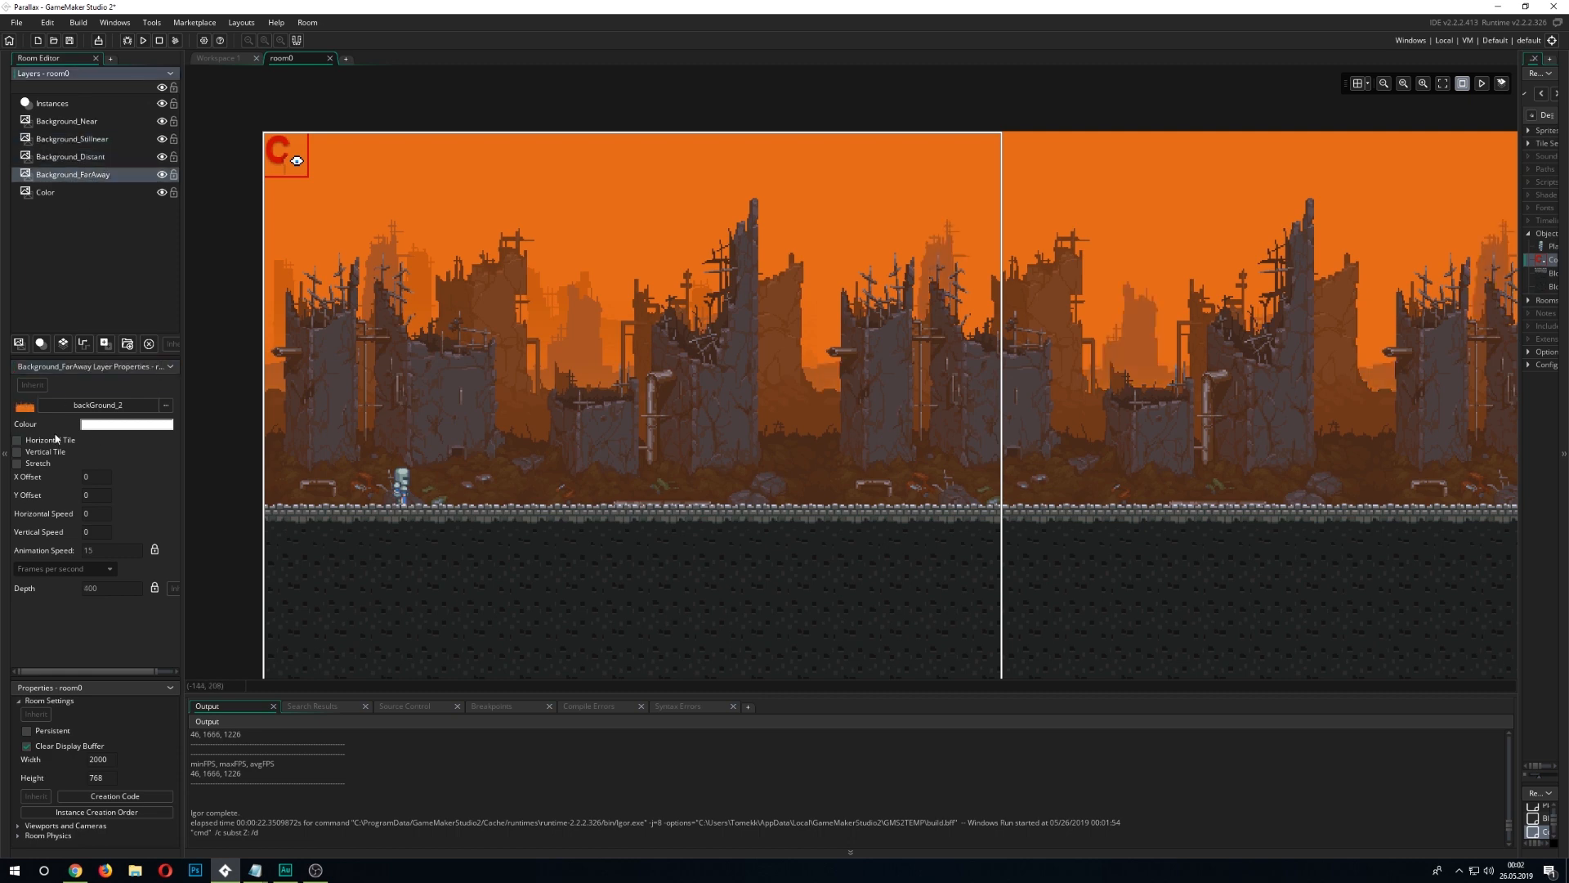
{"action": "left_click", "coordinate": [143, 40]}
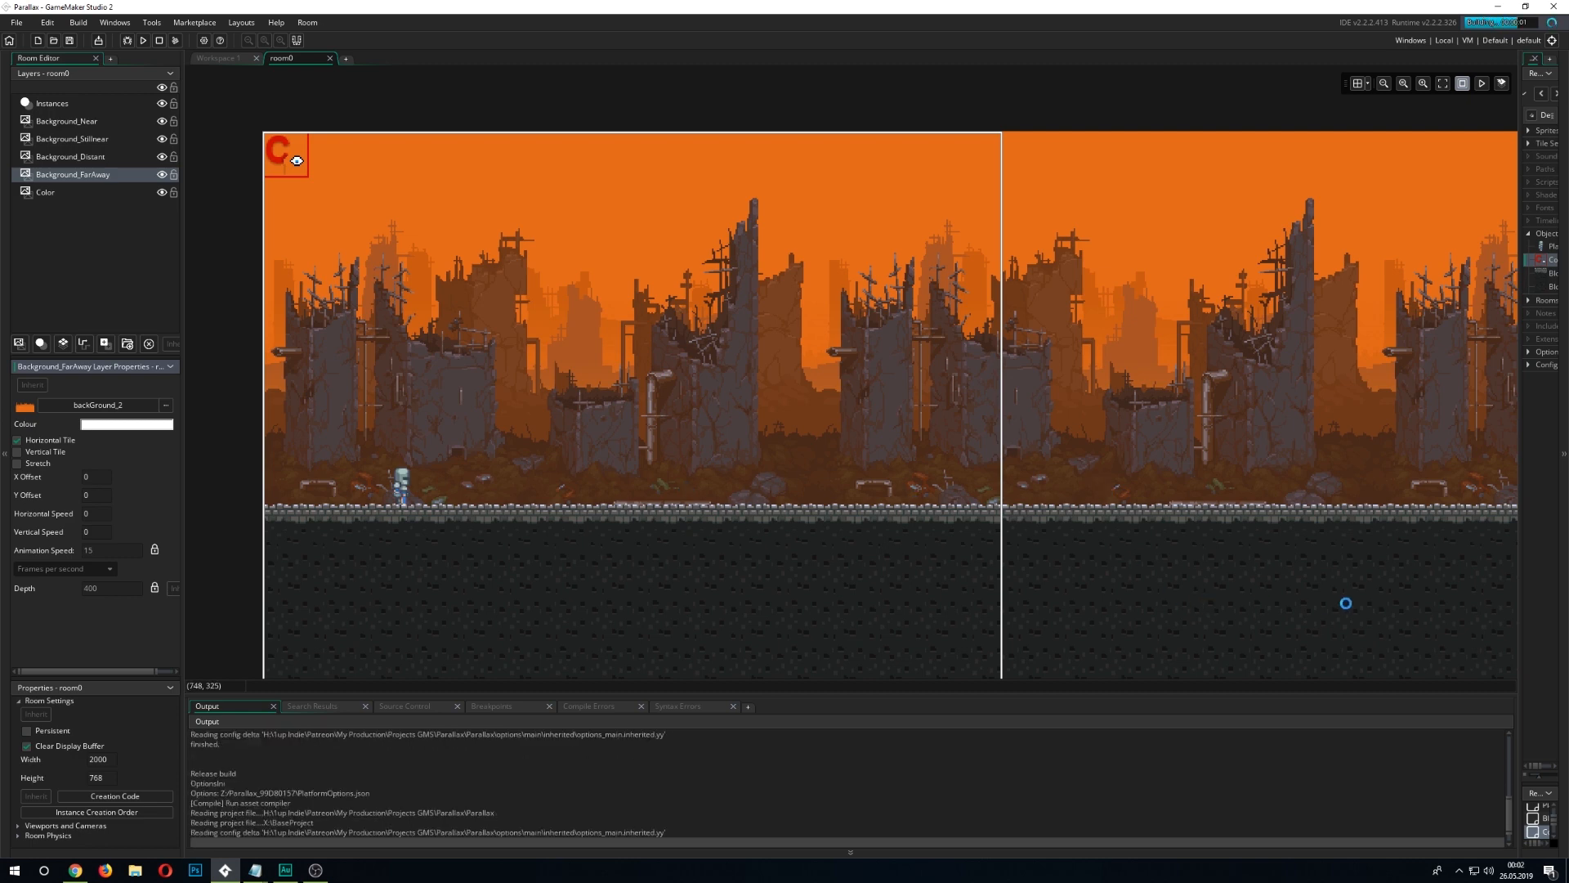
{"action": "left_click", "coordinate": [1481, 83]}
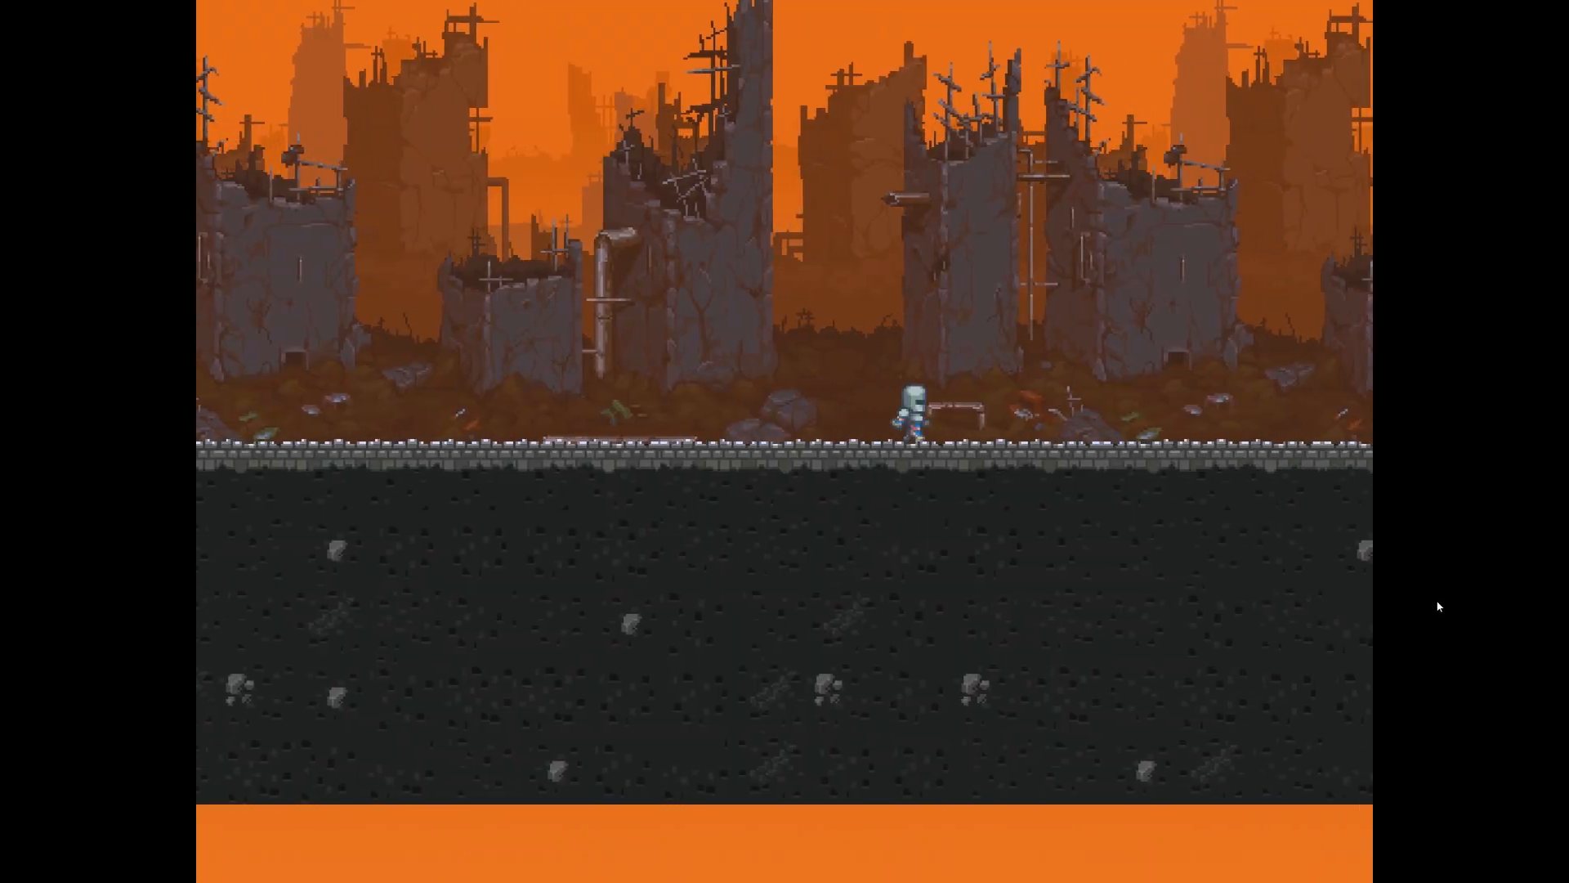